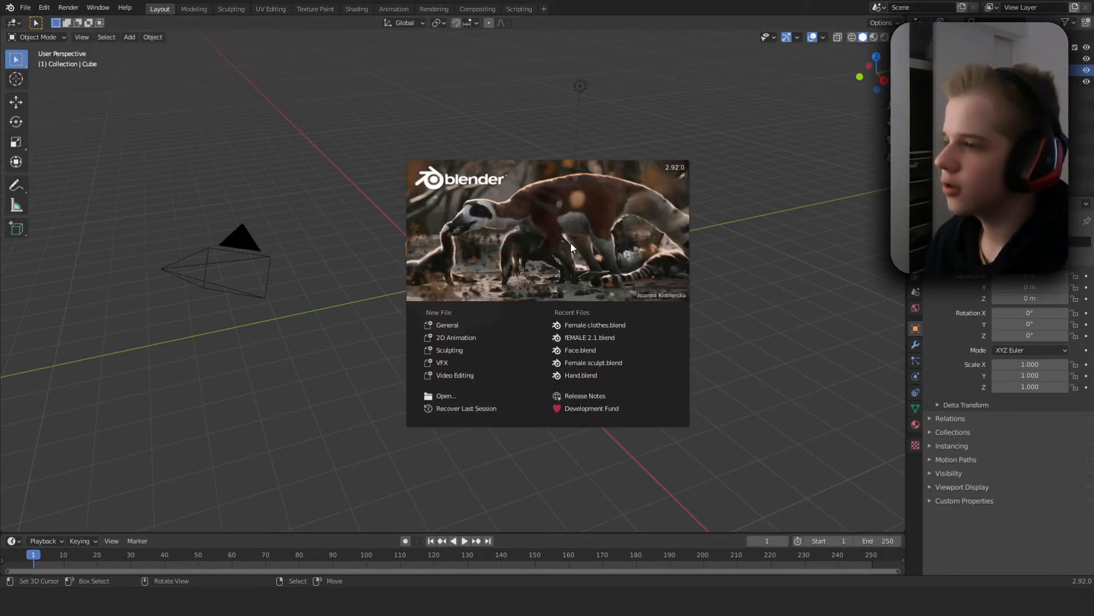
mouse_move(449, 350)
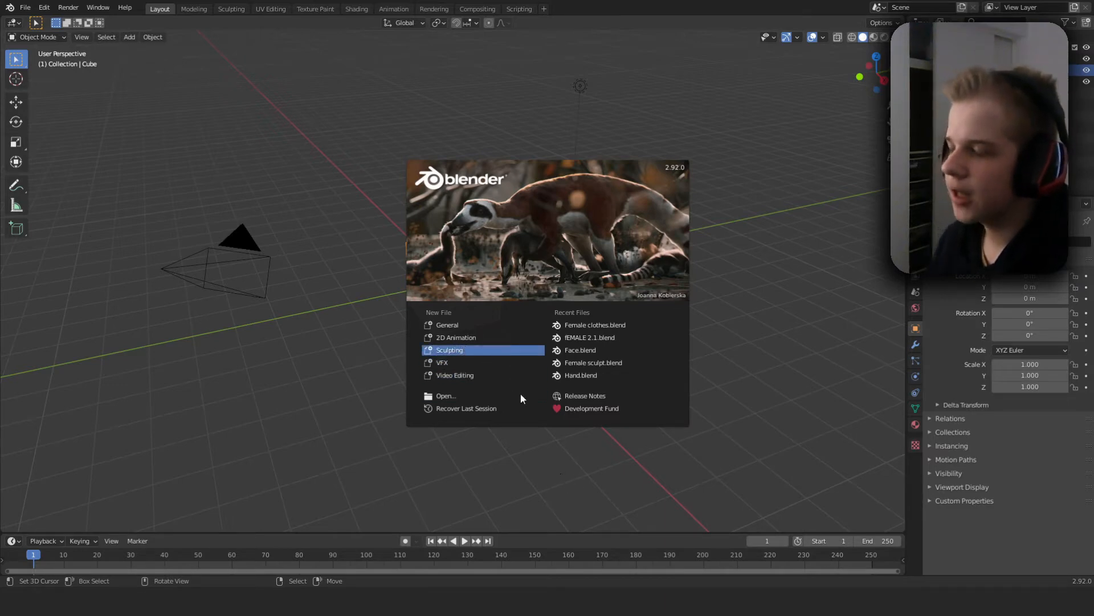
- Start a new Sculpting file from the splash screen with the default quad sphere
left_click(450, 350)
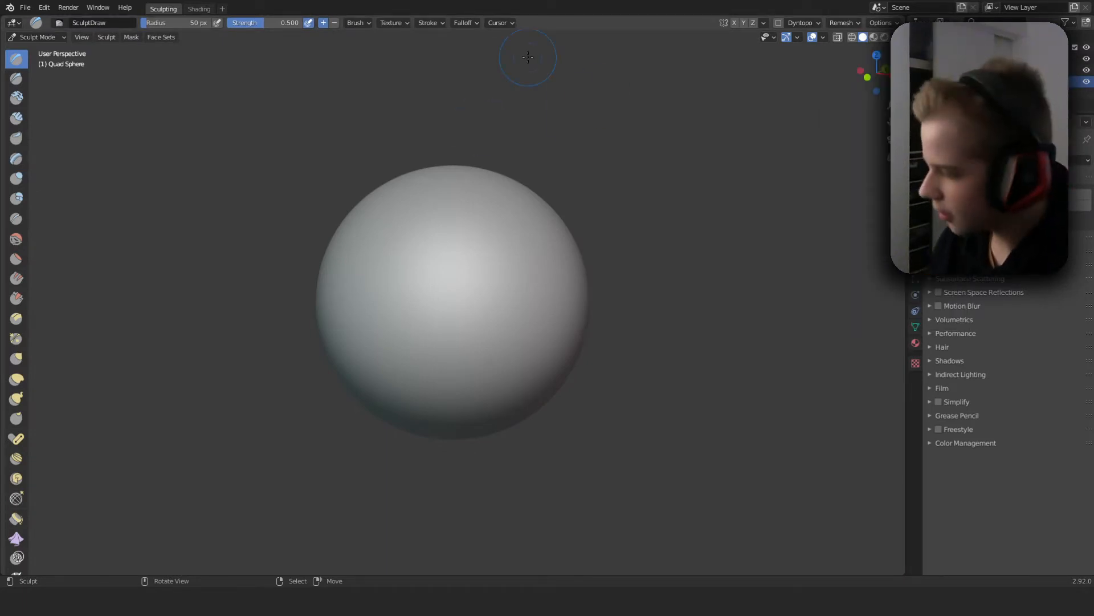
mouse_move(550, 288)
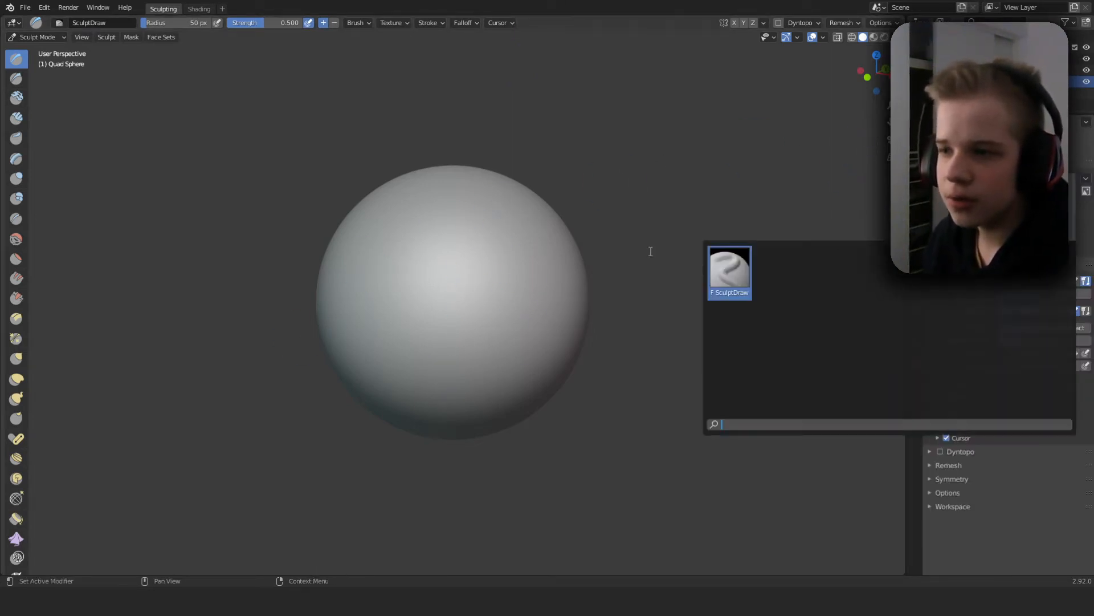
- Make Clay Strips the active brush and enlarge its radius to about 219 px
left_click(728, 273)
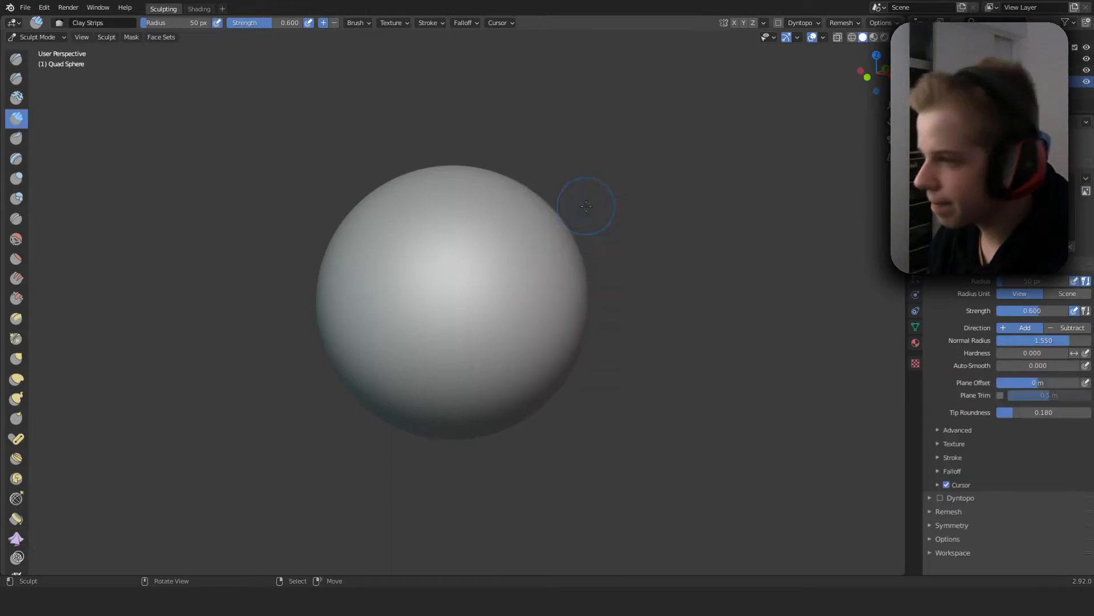
left_click_drag(586, 207, 707, 310)
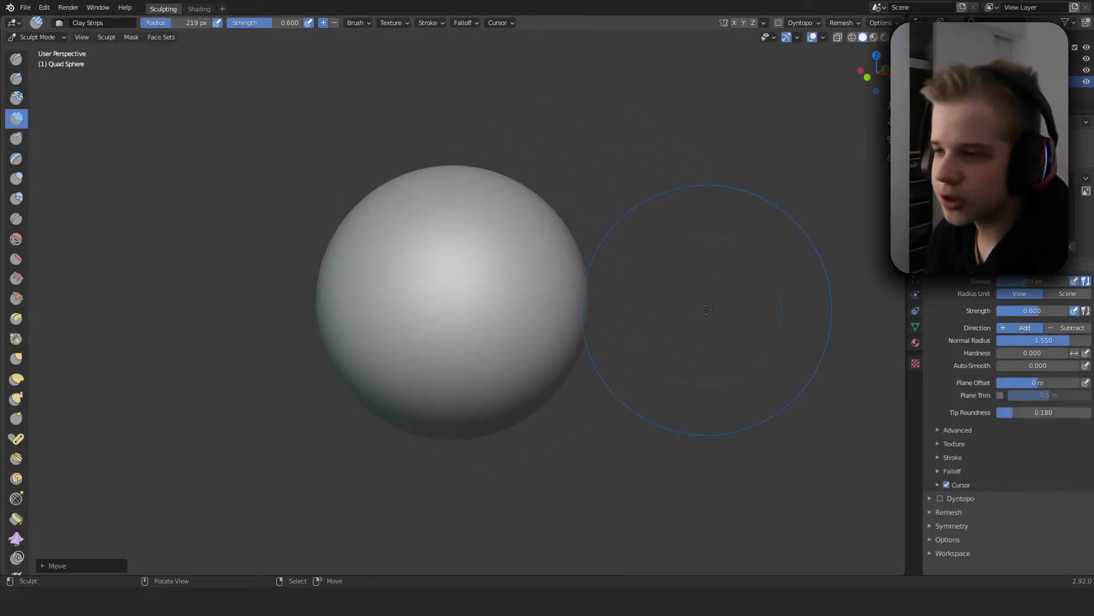
mouse_move(494, 149)
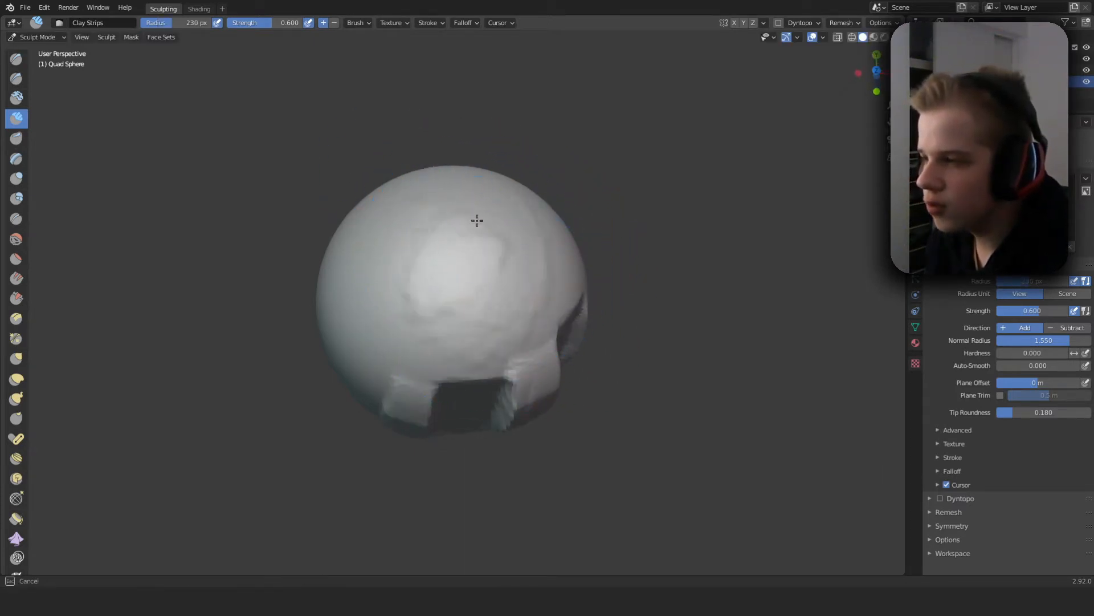
left_click_drag(477, 220, 539, 302)
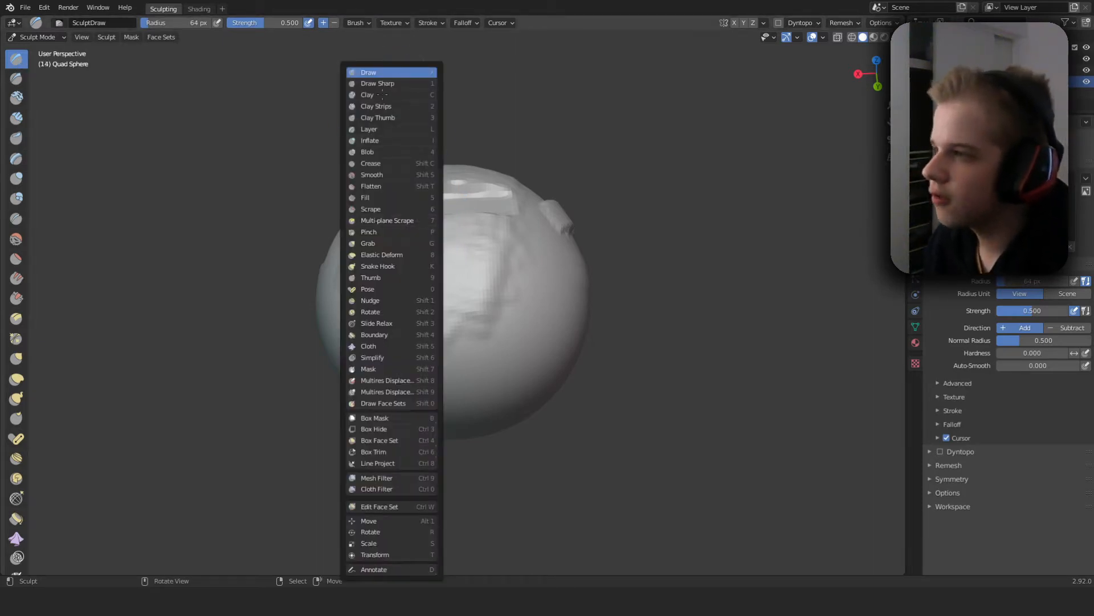
- Dismiss the brush list and smooth the raised band near the sphere's top
left_click(368, 72)
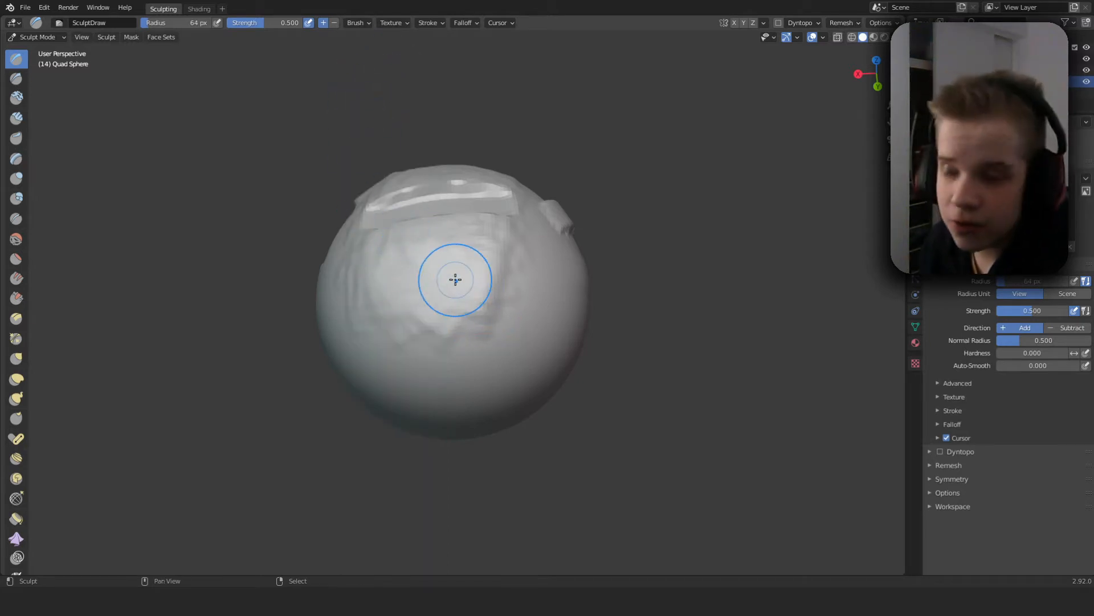
left_click(455, 280)
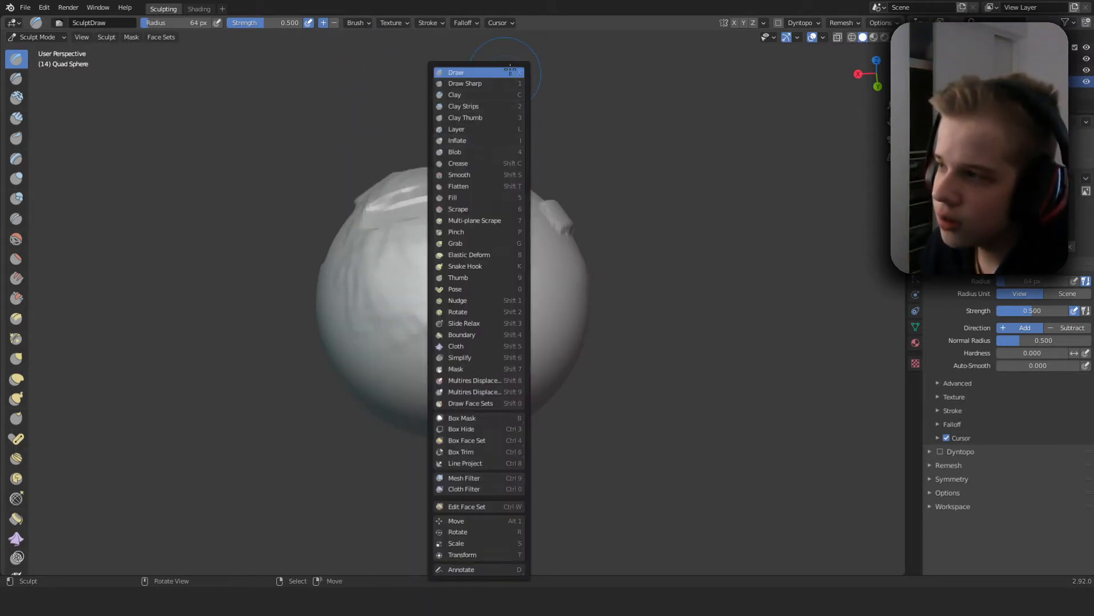
left_click(456, 72)
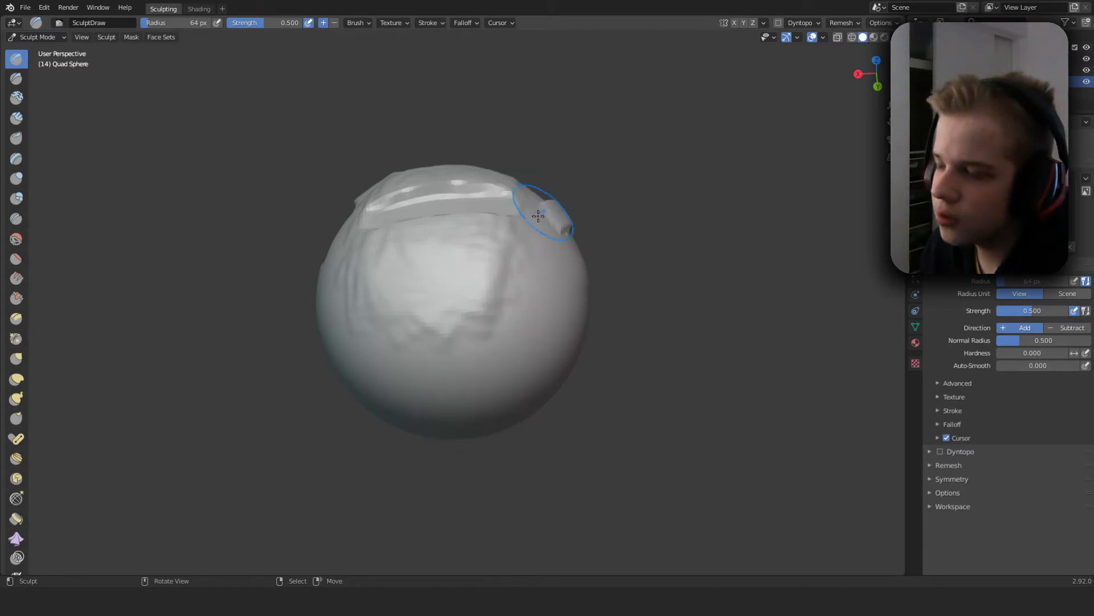
left_click(16, 238)
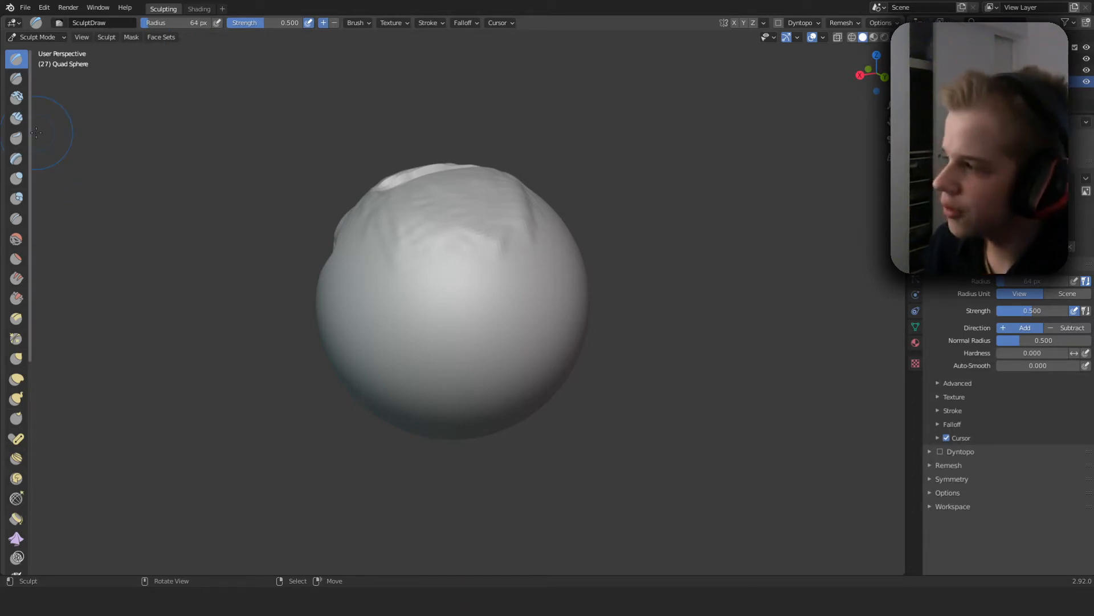
mouse_move(272, 139)
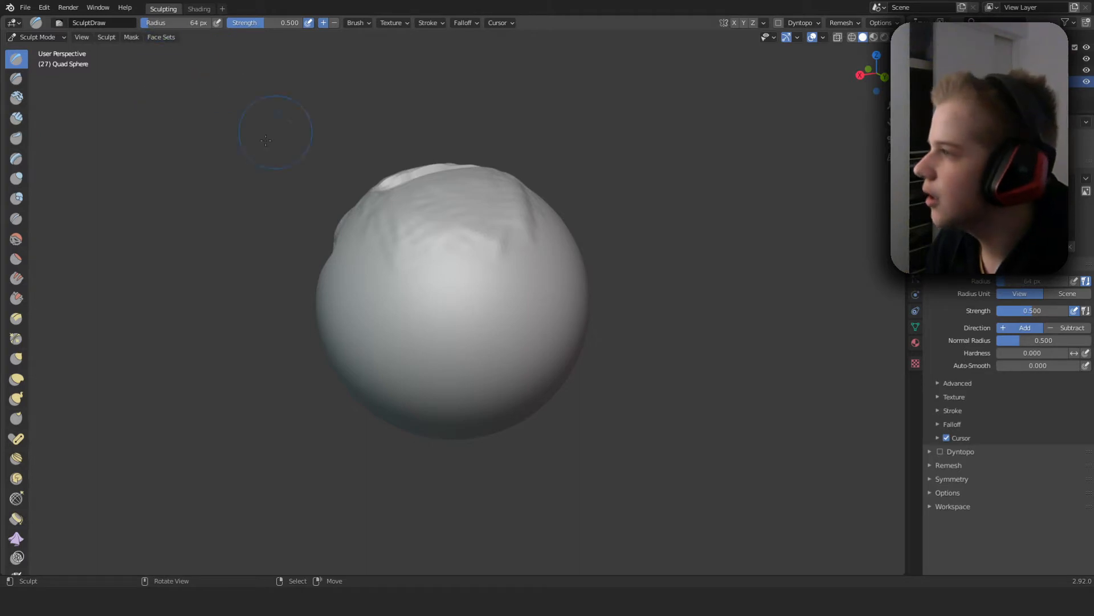
- Adjust Clay Strips size and strength, then raise a Layer patch on the sphere's top
left_click(16, 119)
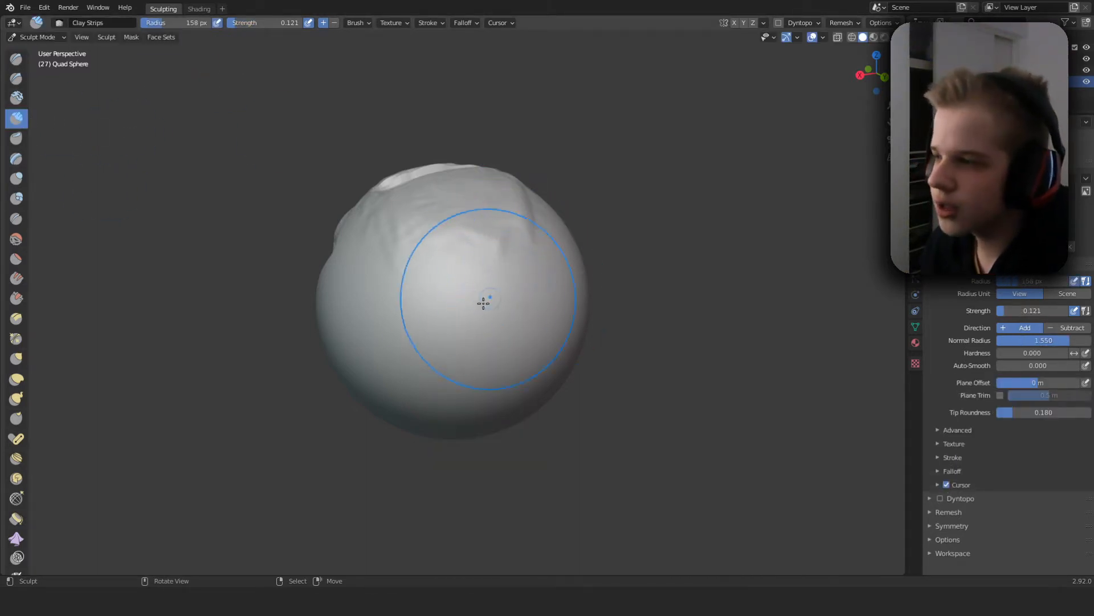
left_click_drag(481, 300, 552, 178)
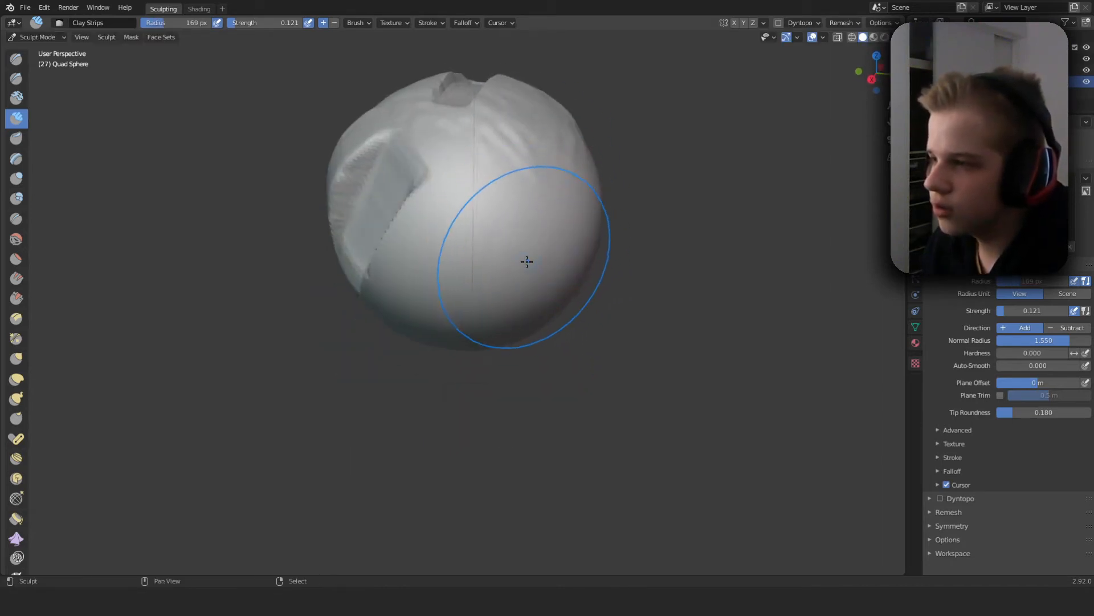
left_click_drag(527, 262, 494, 301)
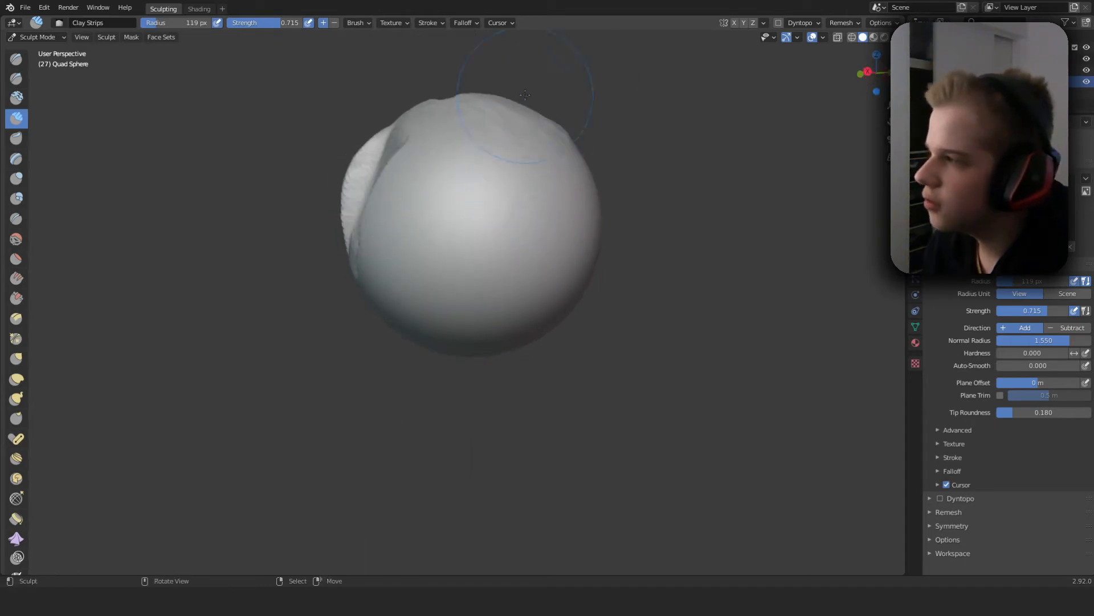
left_click(16, 158)
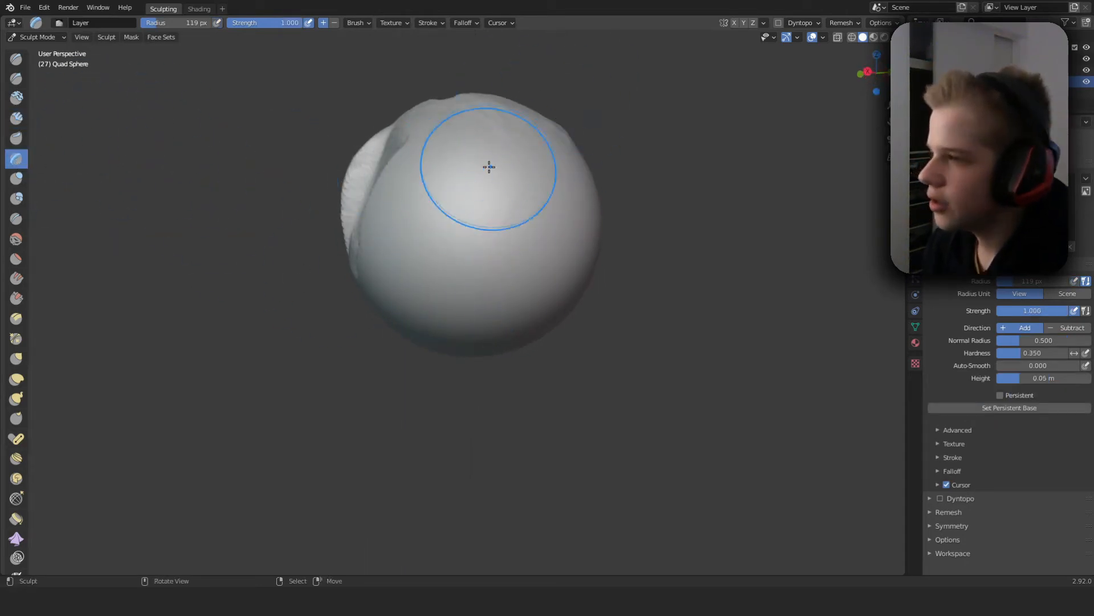
left_click_drag(490, 166, 512, 231)
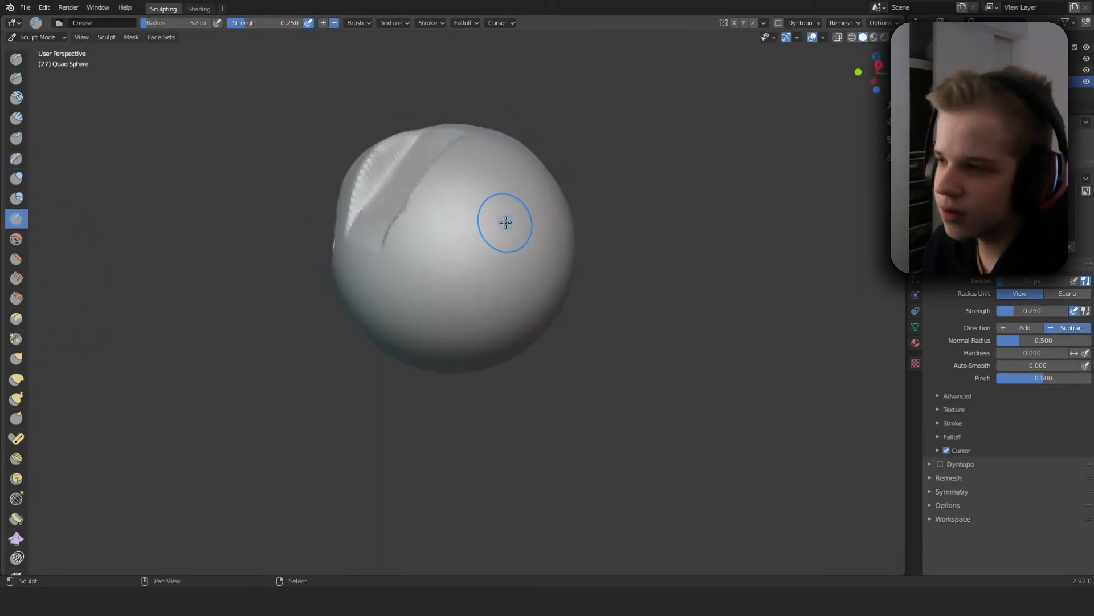
- Carve a crease down the sphere's front and build clay along the groove
left_click_drag(506, 223, 497, 166)
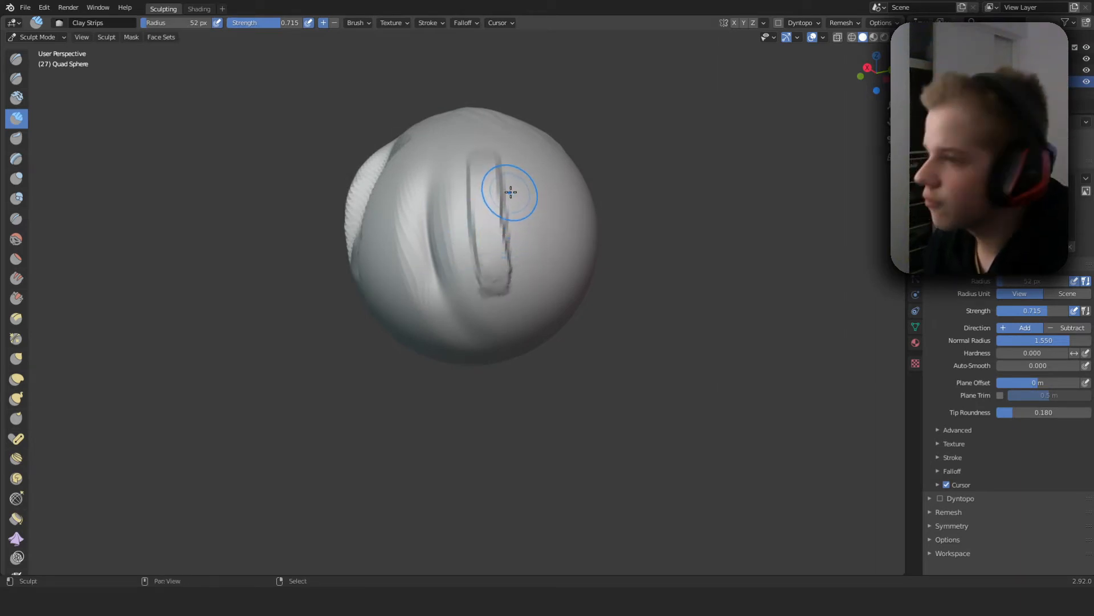
left_click(15, 219)
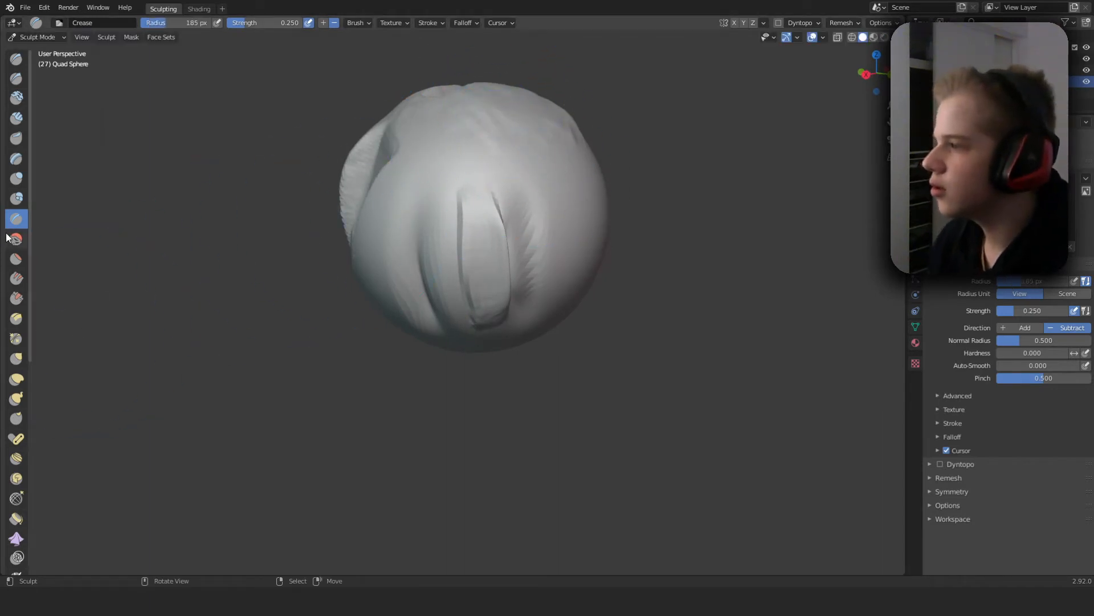
left_click(15, 238)
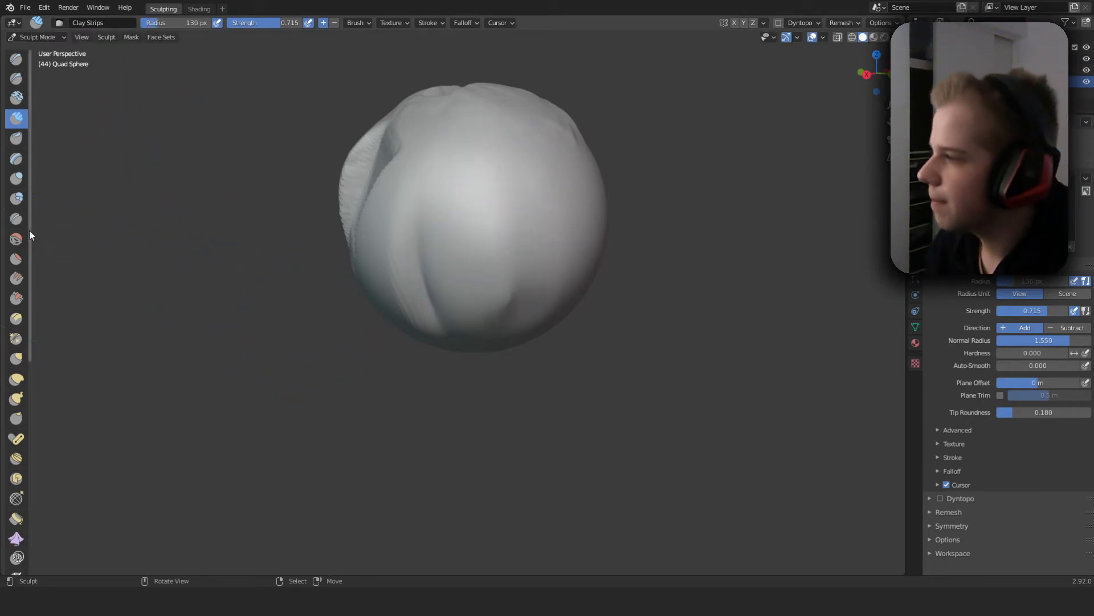
- Scrape a flat plane into the sphere's top, then make Flatten/Contrast the active brush
left_click(16, 259)
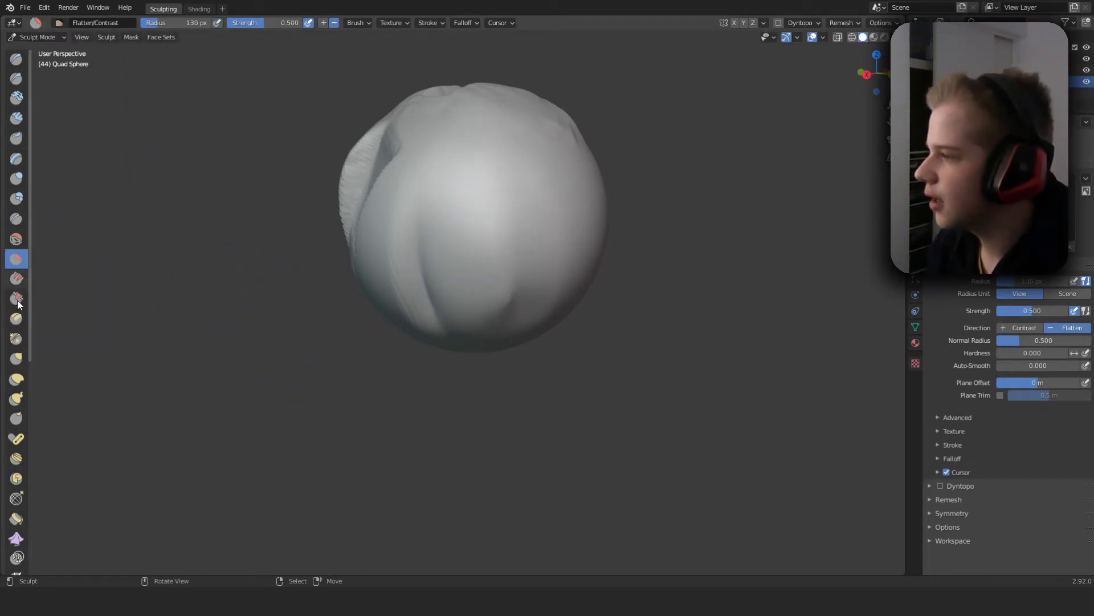
left_click(16, 278)
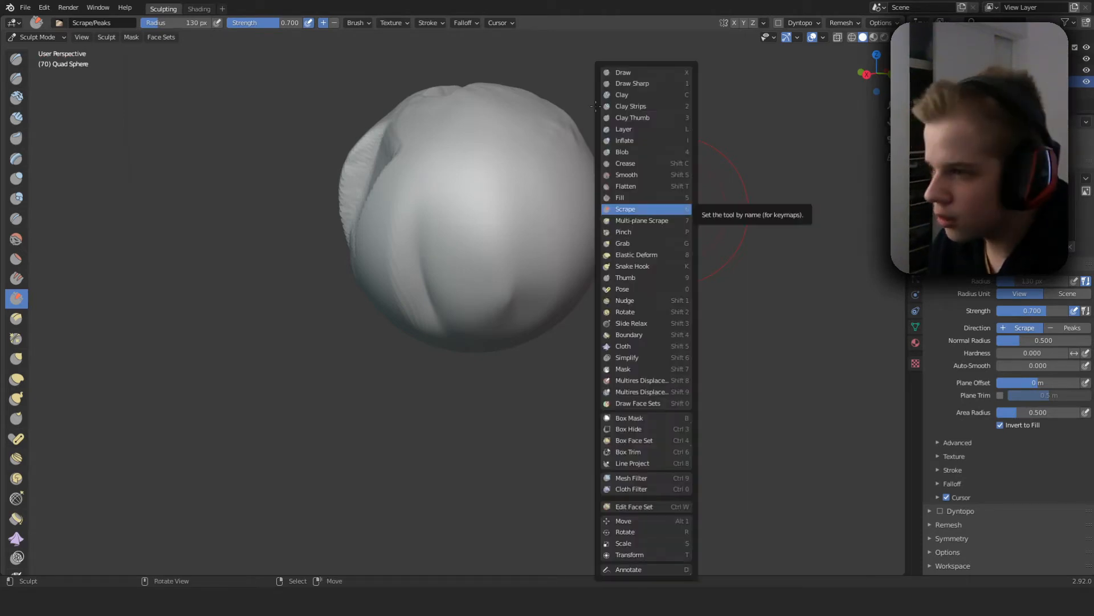
left_click(622, 243)
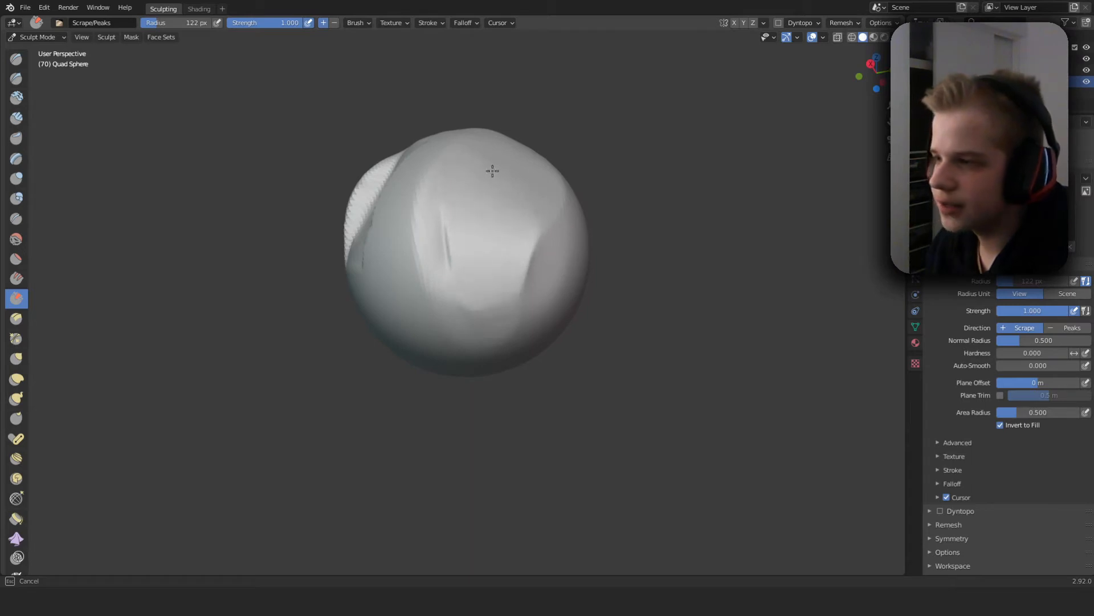
left_click_drag(493, 171, 444, 330)
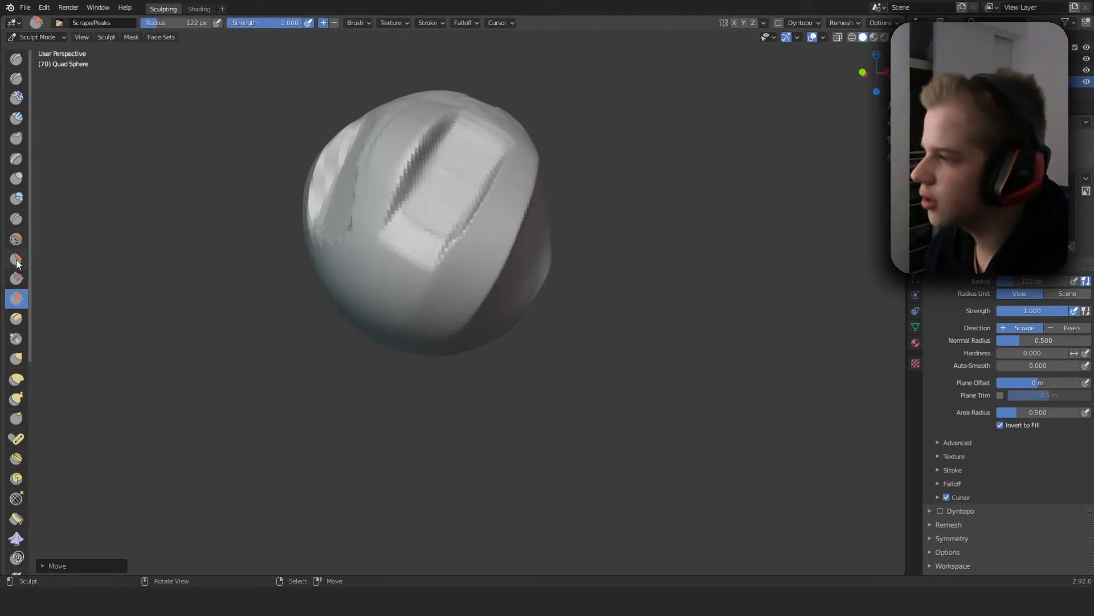
left_click(15, 259)
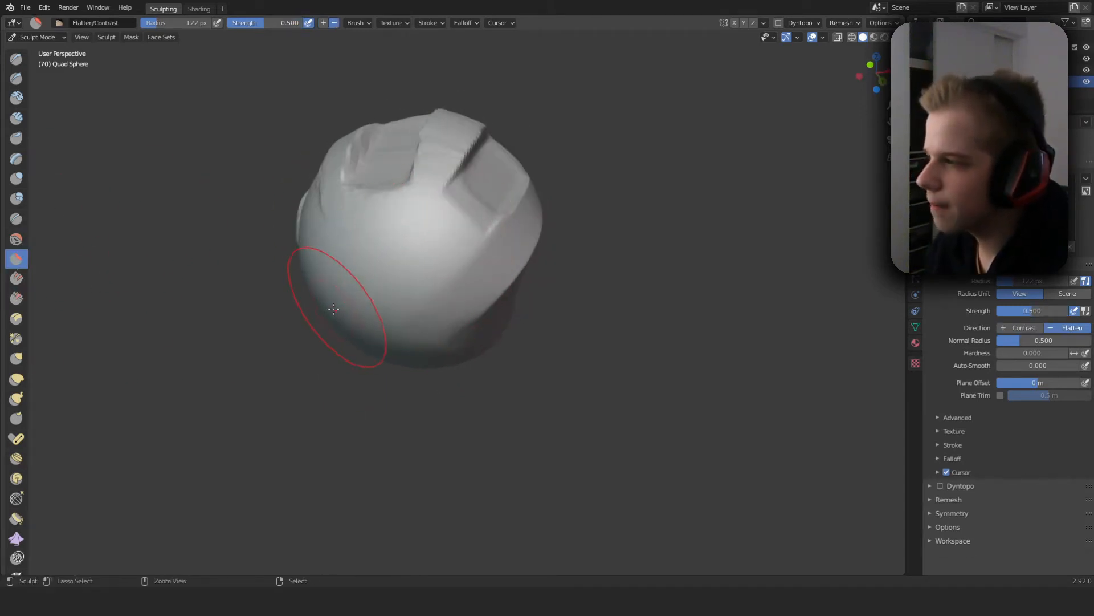
mouse_move(430, 271)
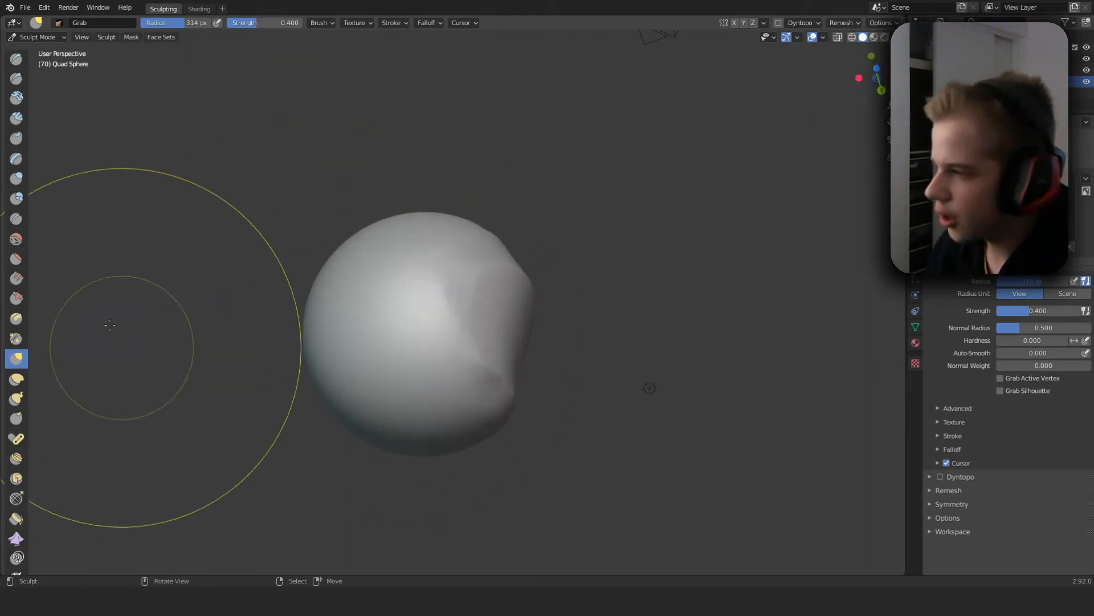
- Pull two long curving horns out of the sphere's top with the Snake Hook brush
left_click(16, 378)
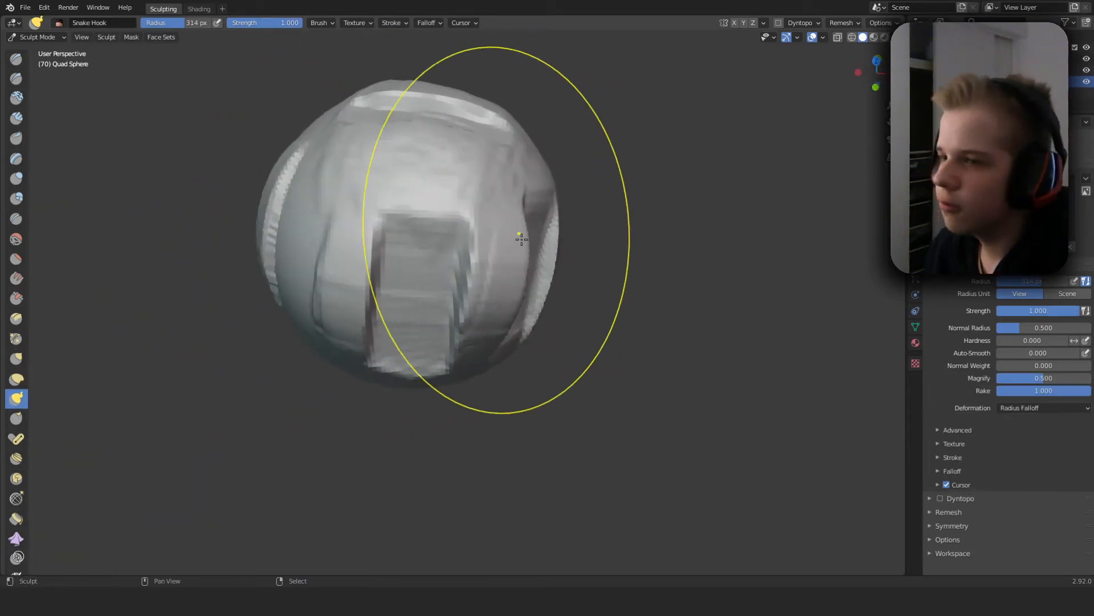
left_click_drag(520, 237, 624, 147)
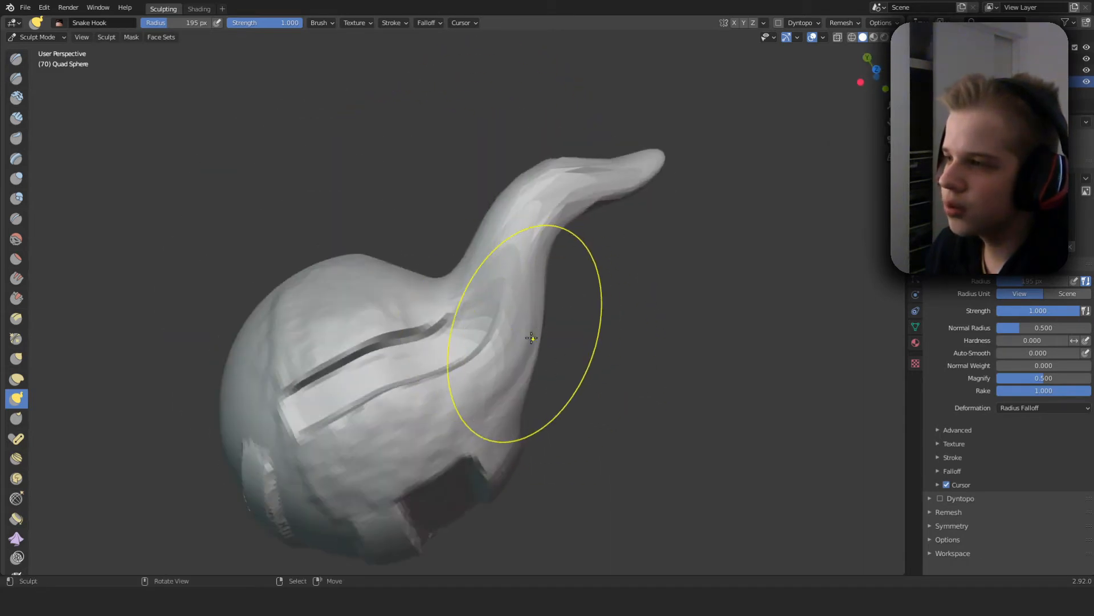
left_click_drag(530, 339, 616, 147)
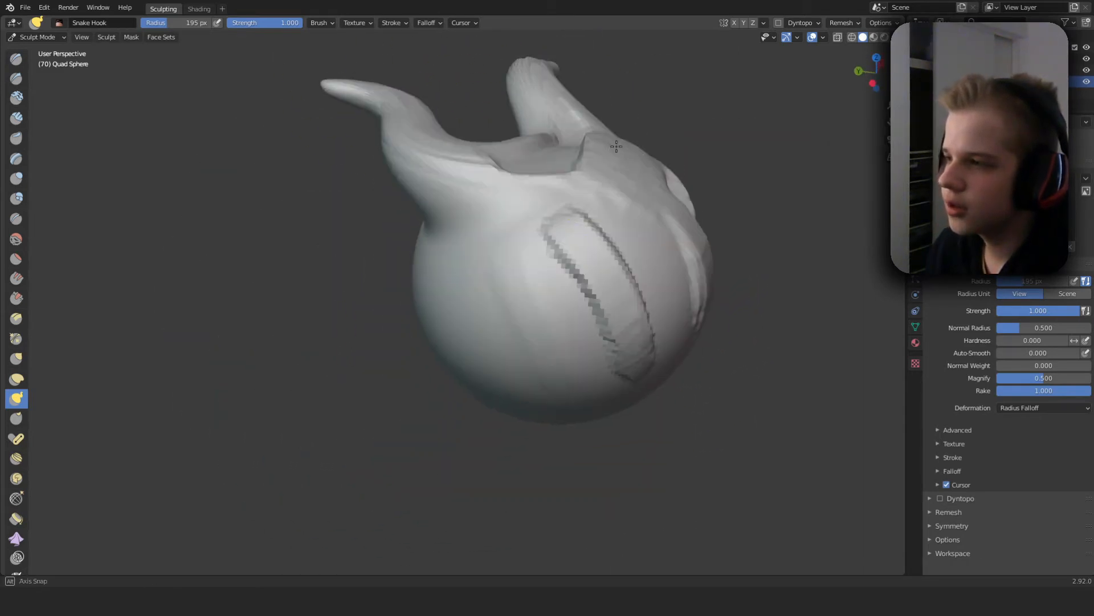
left_click_drag(615, 147, 421, 181)
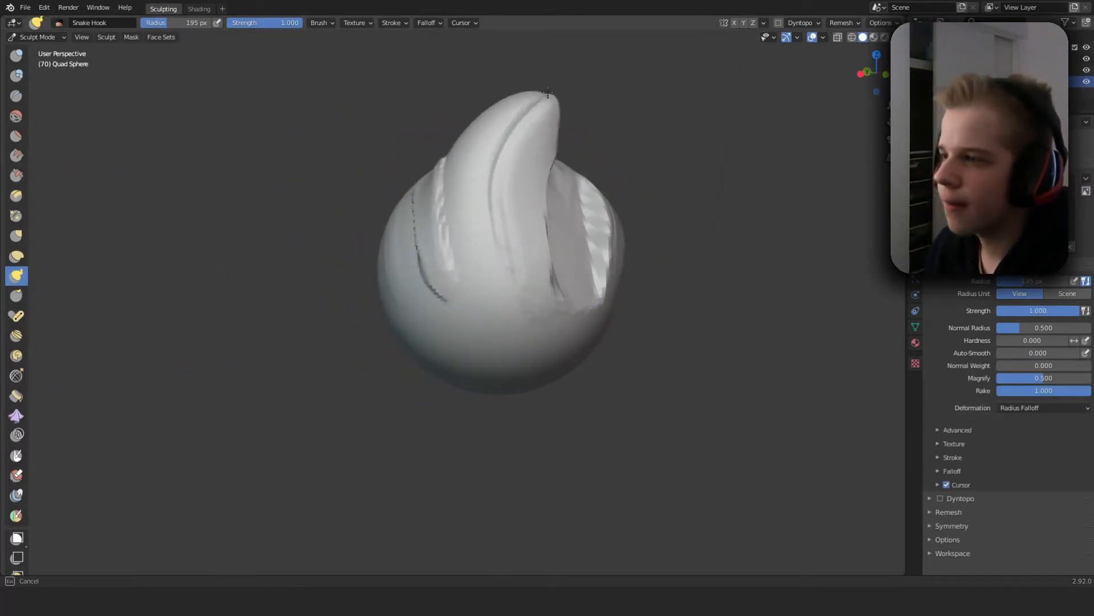
- Drag the remesh voxel size down to about 0.0373
left_click_drag(545, 91, 562, 237)
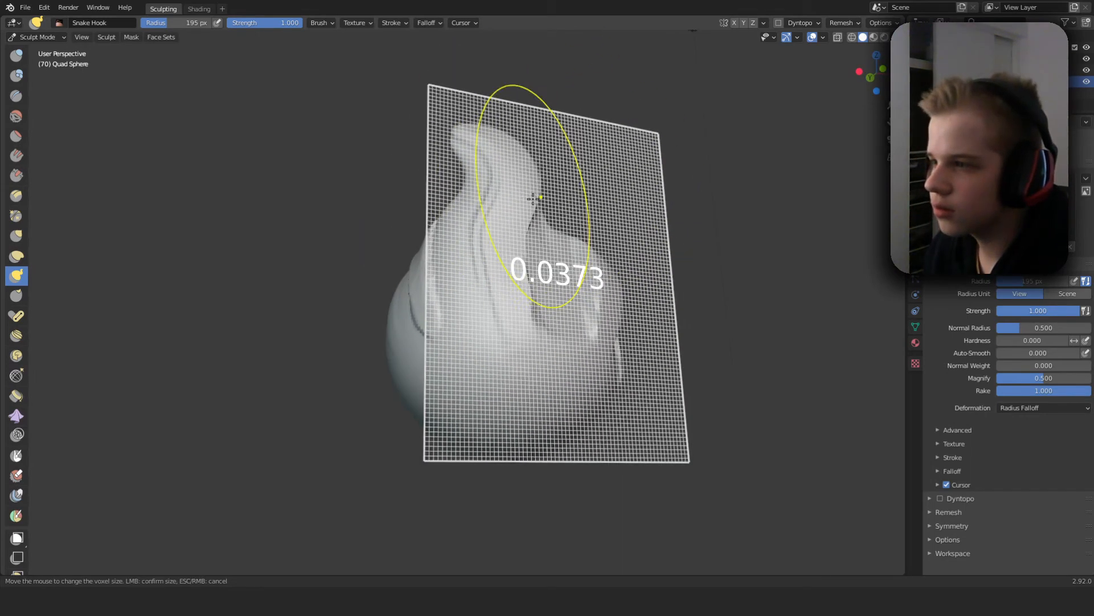
mouse_move(593, 254)
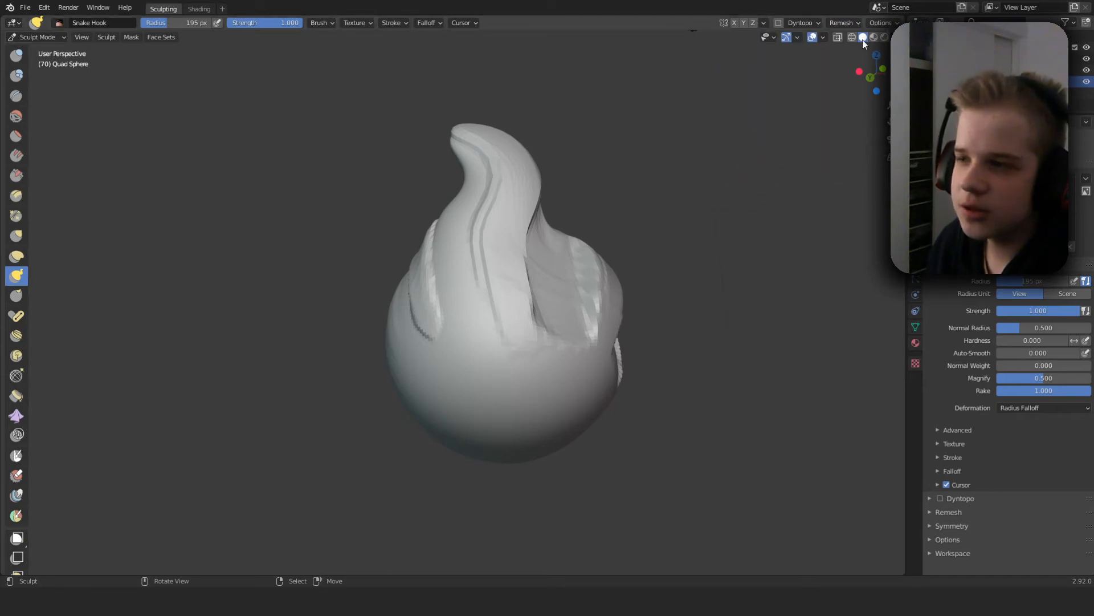
mouse_move(609, 163)
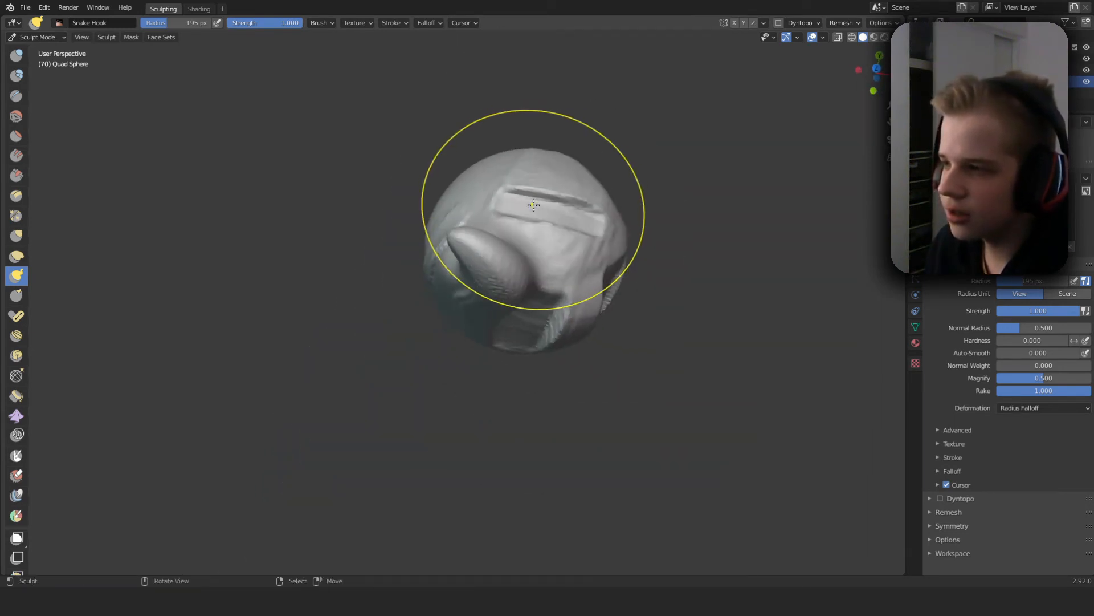
- Orbit back to a front view and make the Pose brush active
left_click_drag(534, 206, 536, 181)
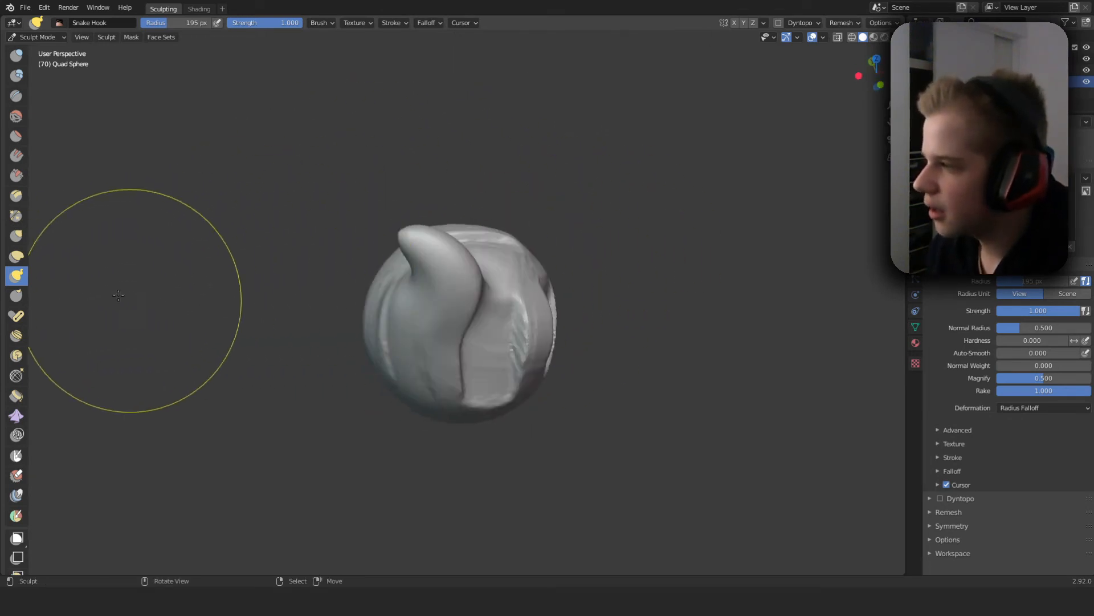
left_click(16, 316)
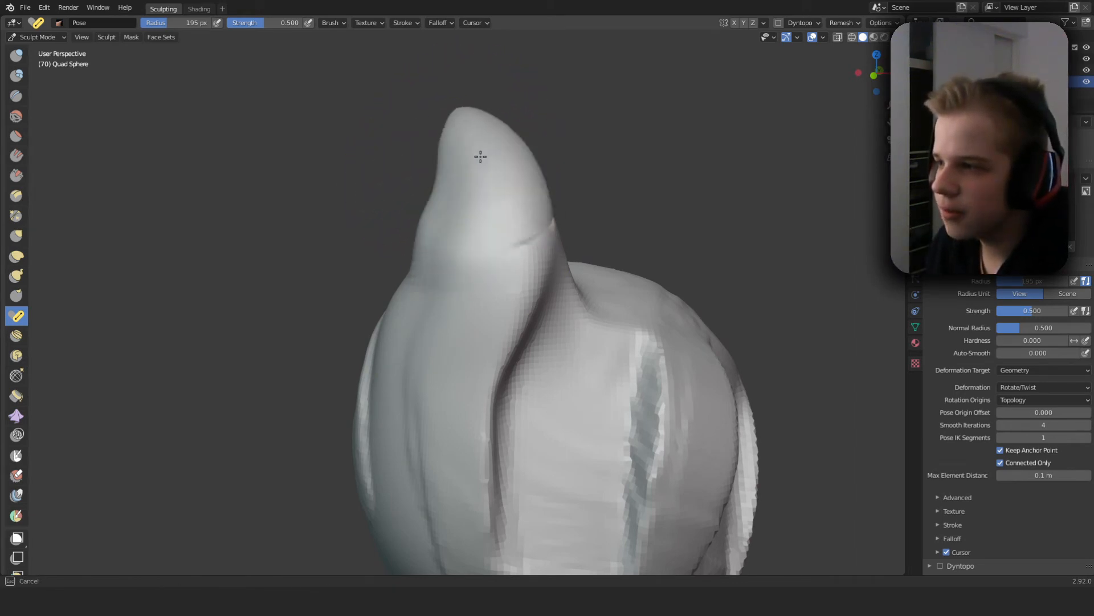
- Bend the large horn's tip over sideways with two Pose strokes
left_click_drag(480, 156, 382, 300)
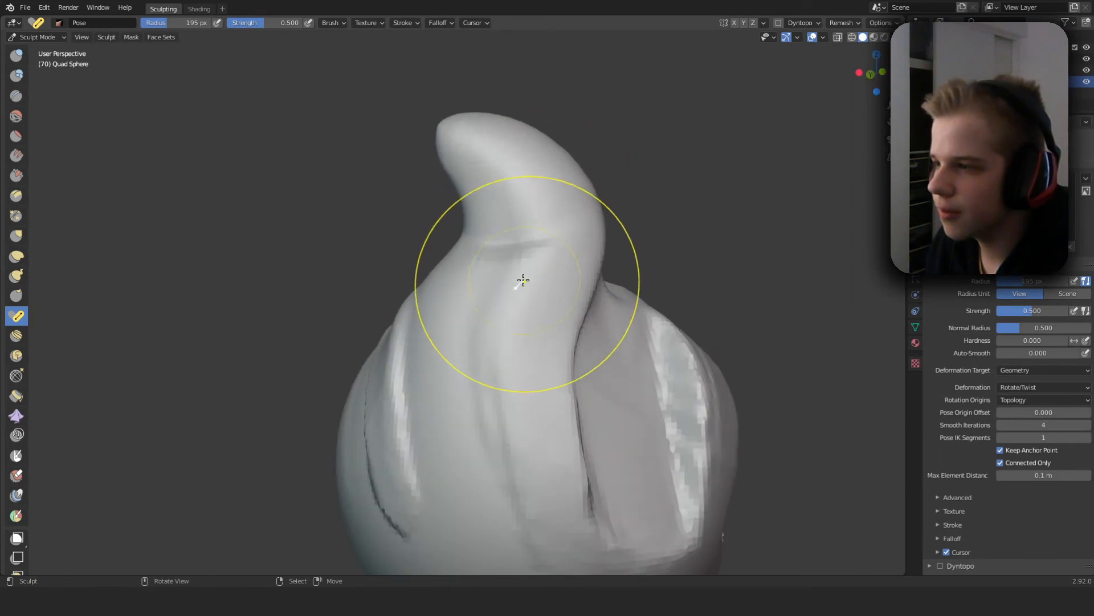
left_click_drag(523, 279, 489, 139)
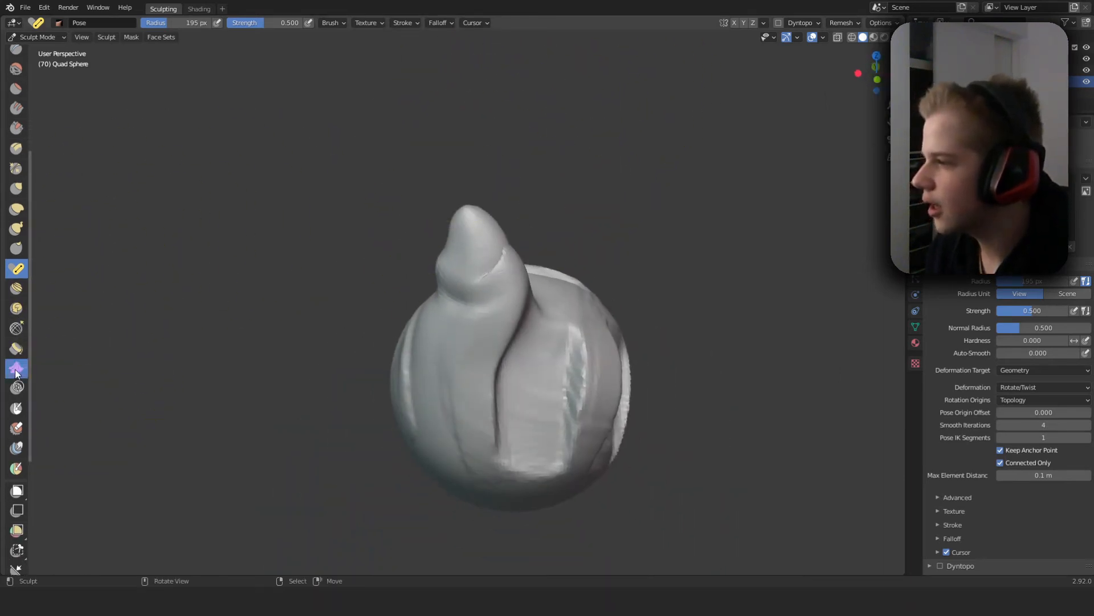
- Crumple cloth wrinkles into the sphere and set the cloth force falloff to Radial
left_click(16, 368)
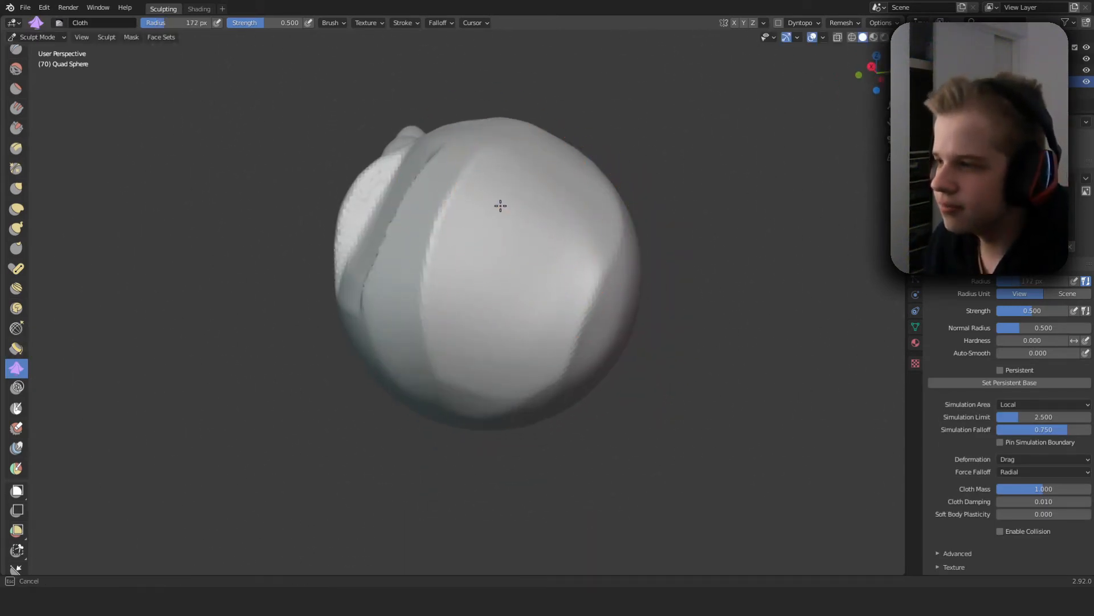
left_click_drag(499, 205, 475, 259)
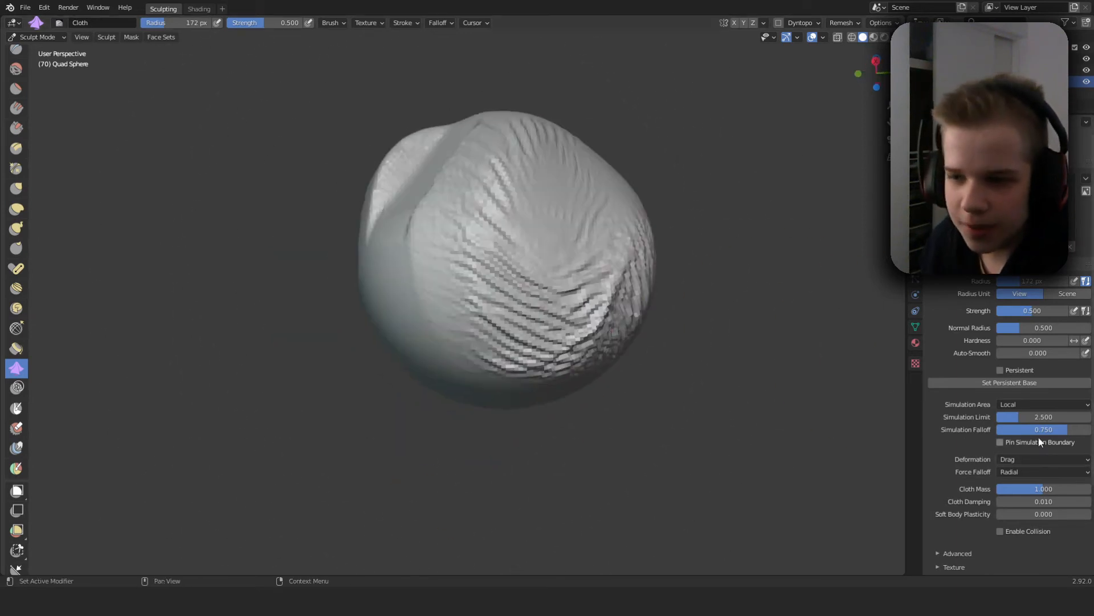
left_click(1043, 409)
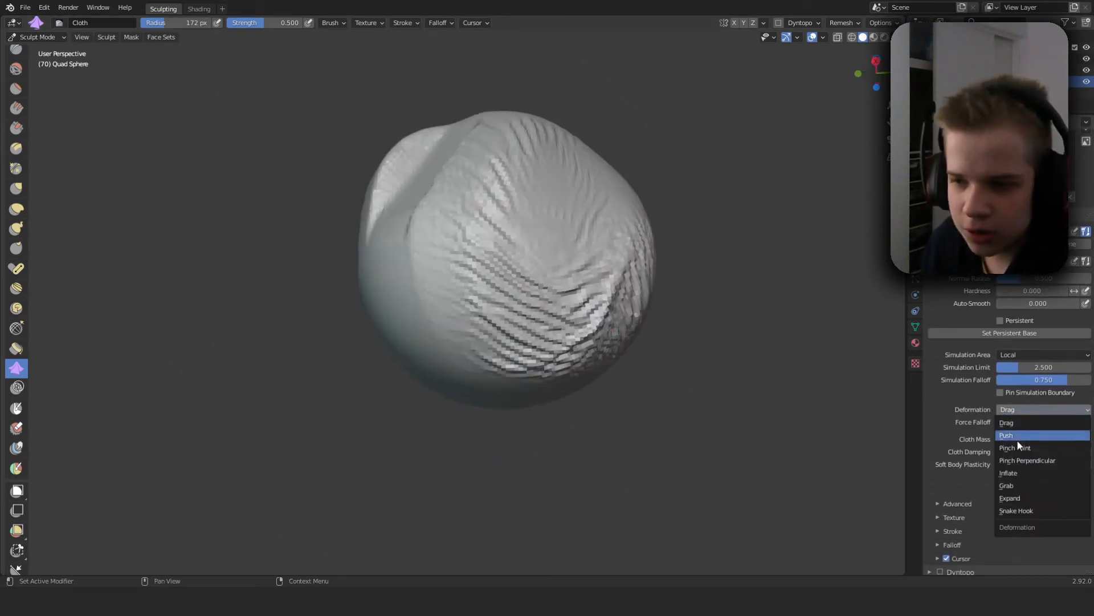
mouse_move(1016, 447)
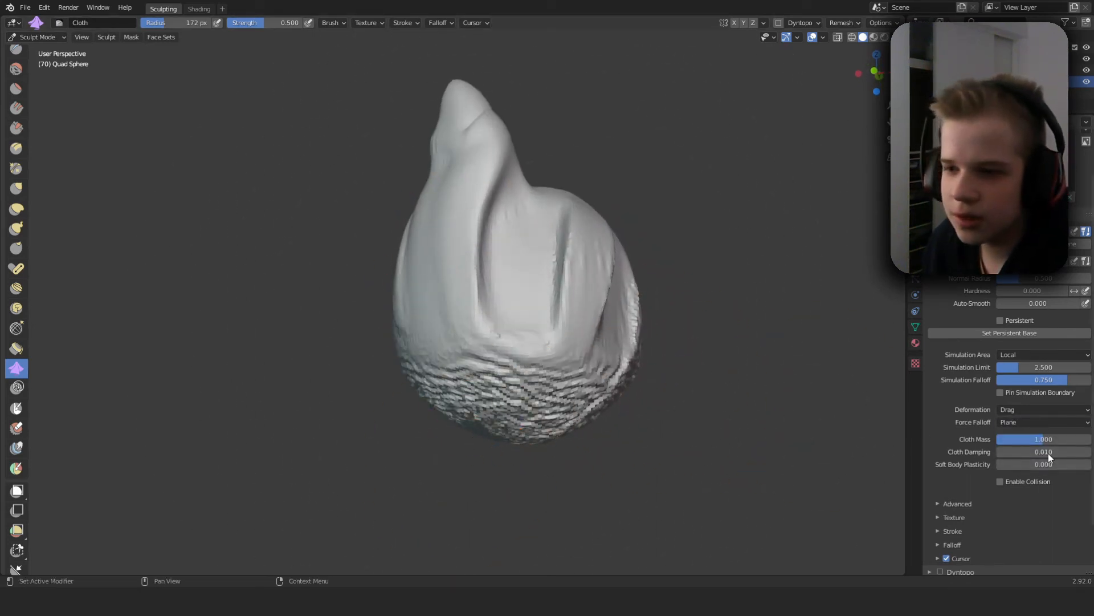
left_click(1043, 422)
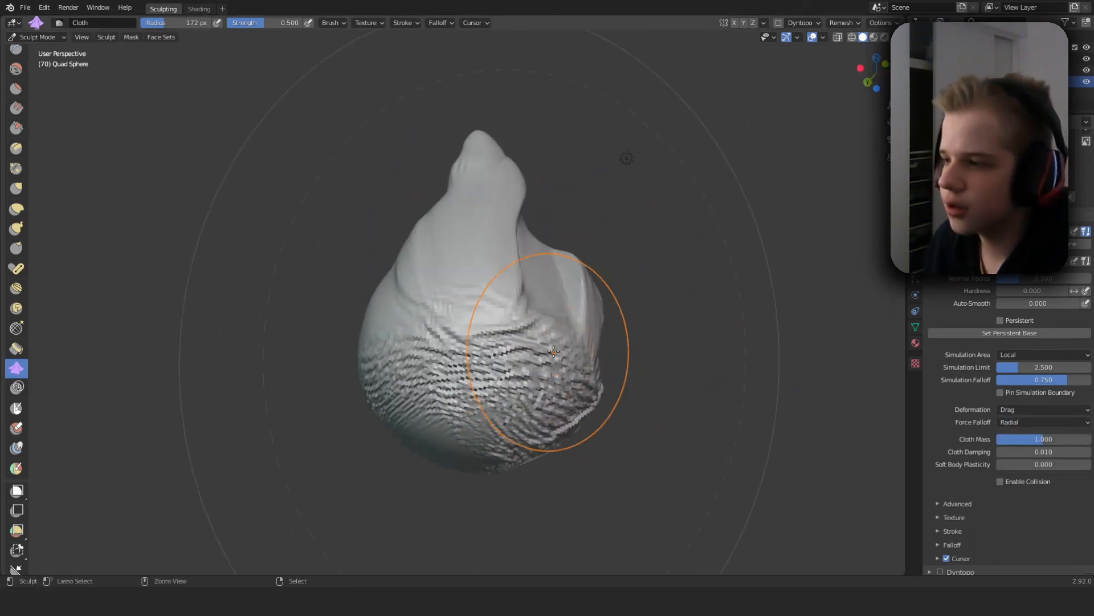
- Wrinkle the lower side of the sculpt with the cloth brush, then switch brushes
left_click_drag(552, 352, 391, 348)
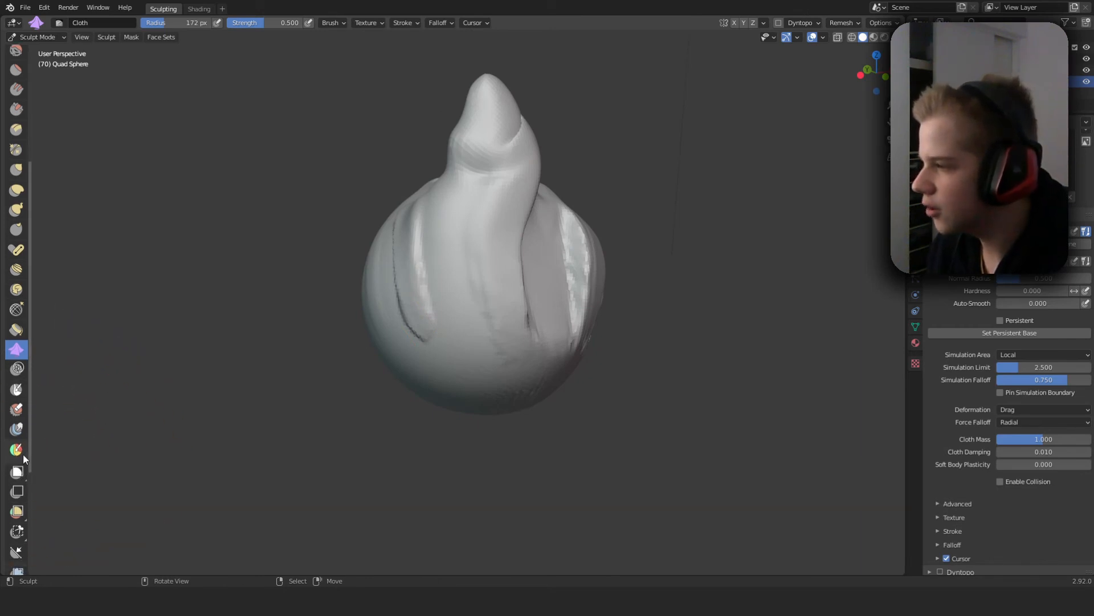
left_click(16, 387)
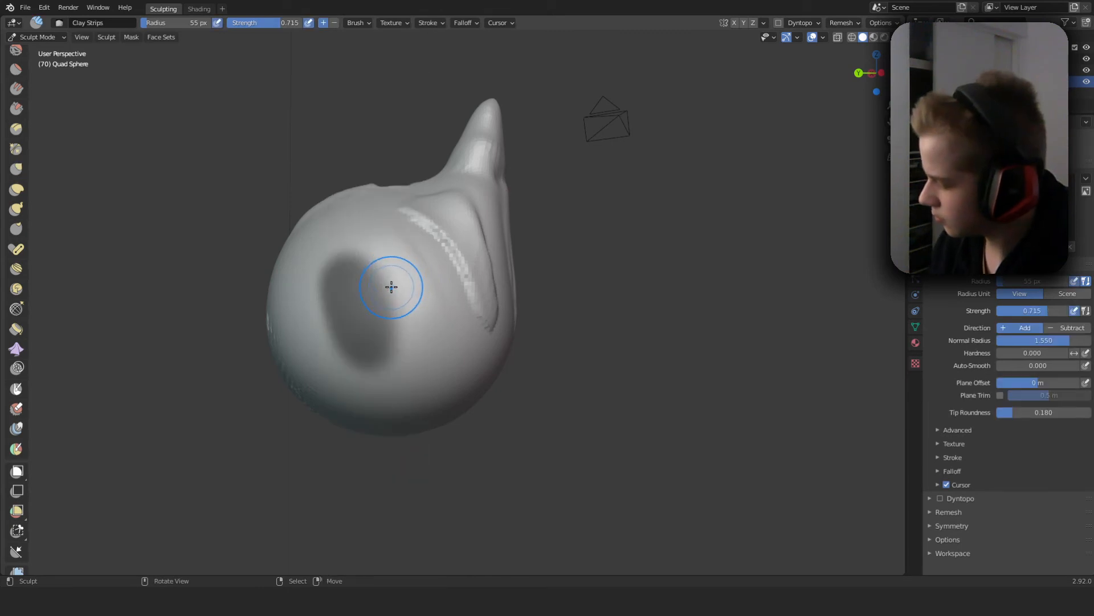
- Build up and thicken a raised oval clay ridge on the sphere's side with Clay Strips at 123 px
left_click_drag(391, 286, 310, 368)
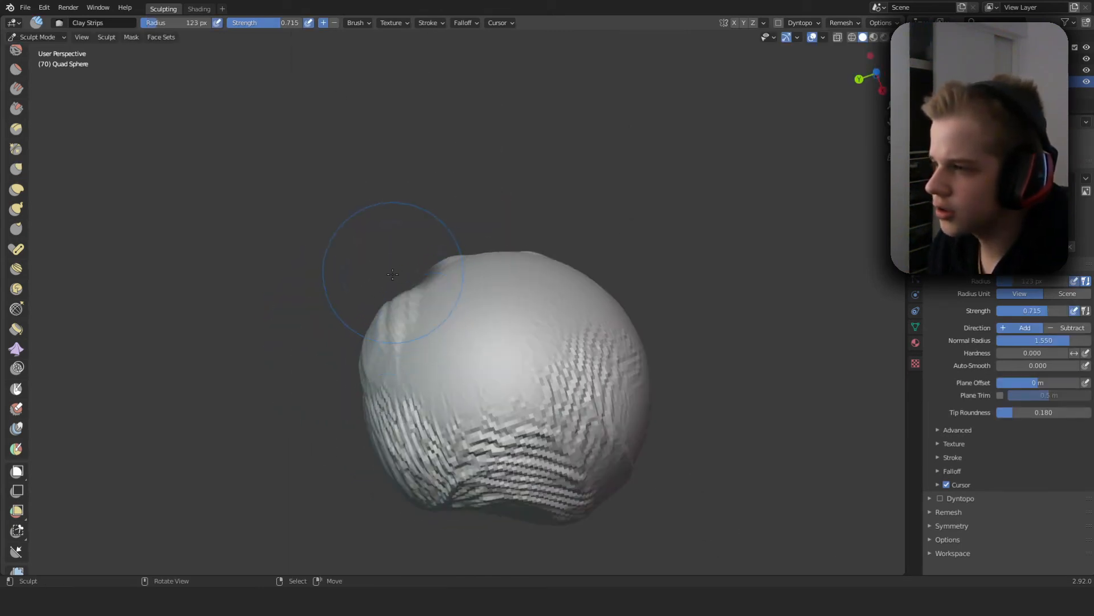
left_click_drag(392, 273, 427, 361)
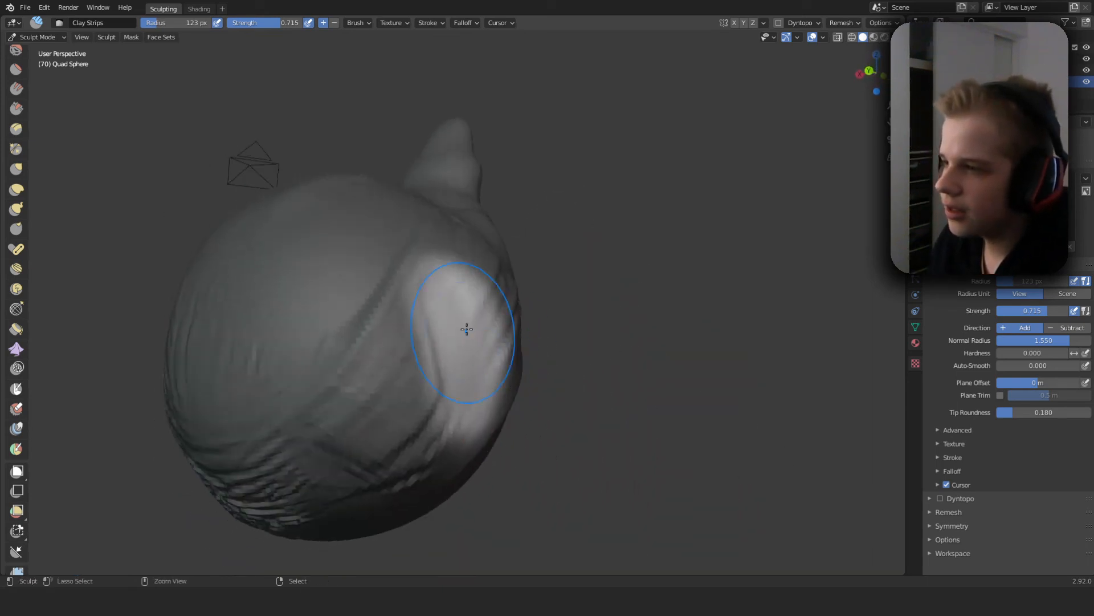
left_click_drag(467, 328, 406, 299)
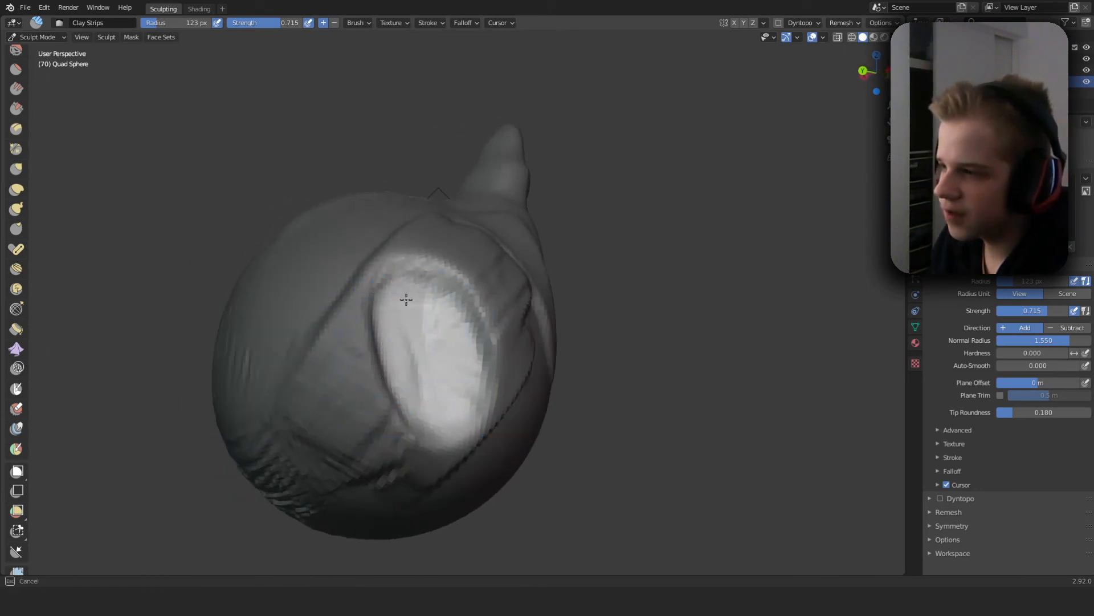
left_click_drag(406, 298, 406, 362)
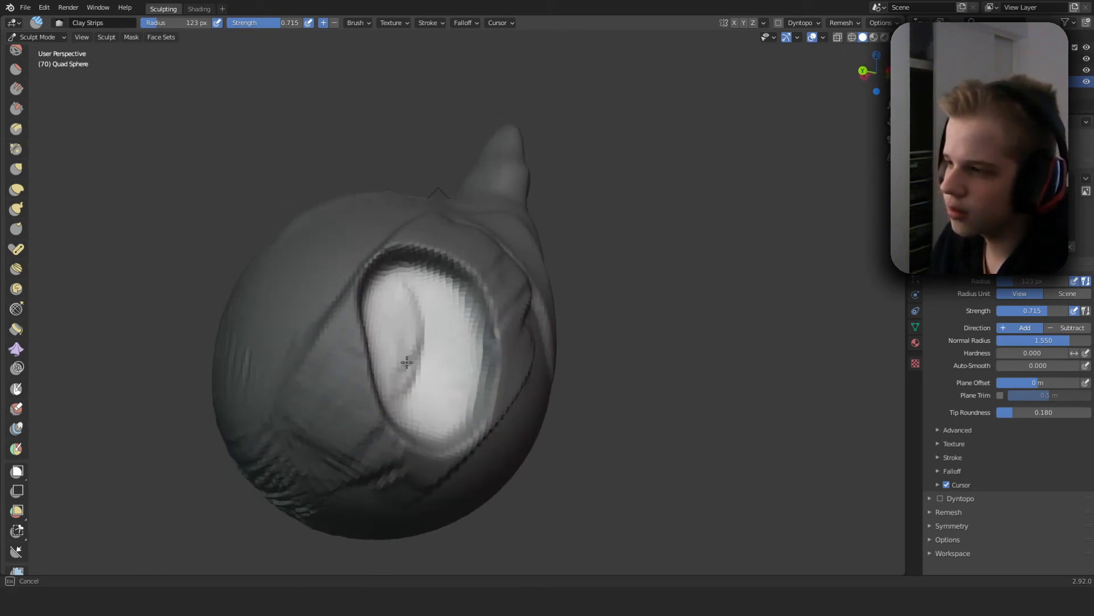
left_click_drag(405, 363, 445, 322)
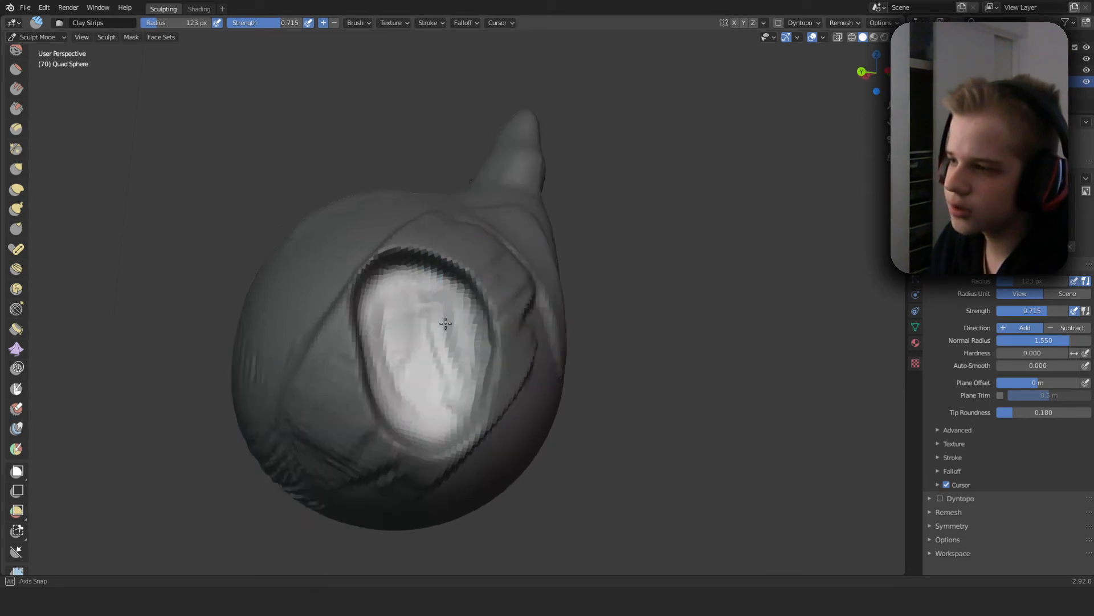
left_click_drag(445, 323, 599, 307)
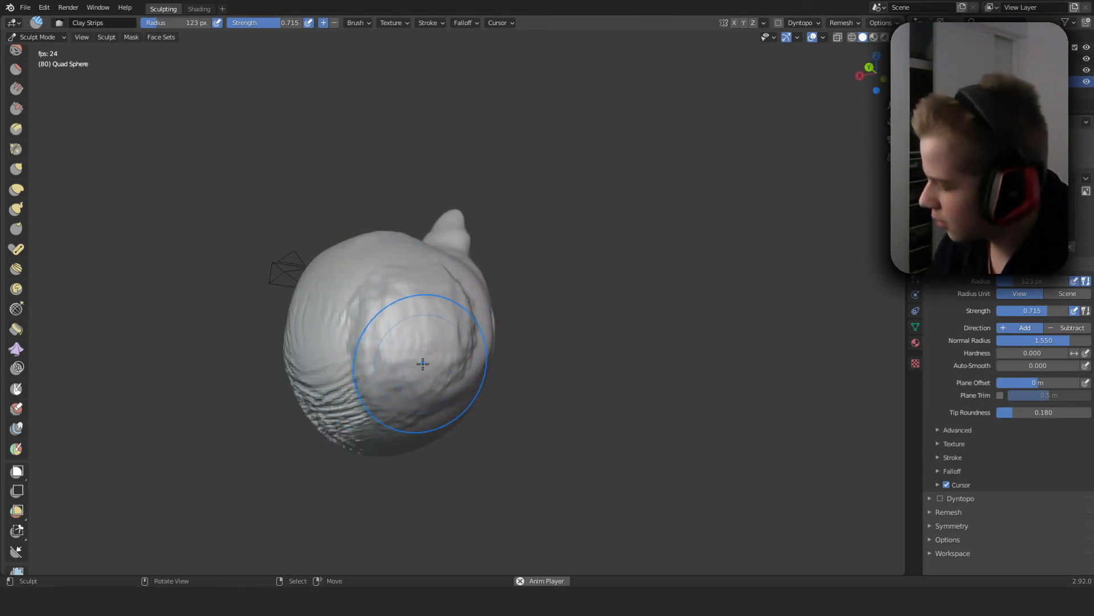
- Cycle through Scrape, Crease, Grab and Elastic Deform, ending on Snake Hook for the front swirl
left_click(16, 109)
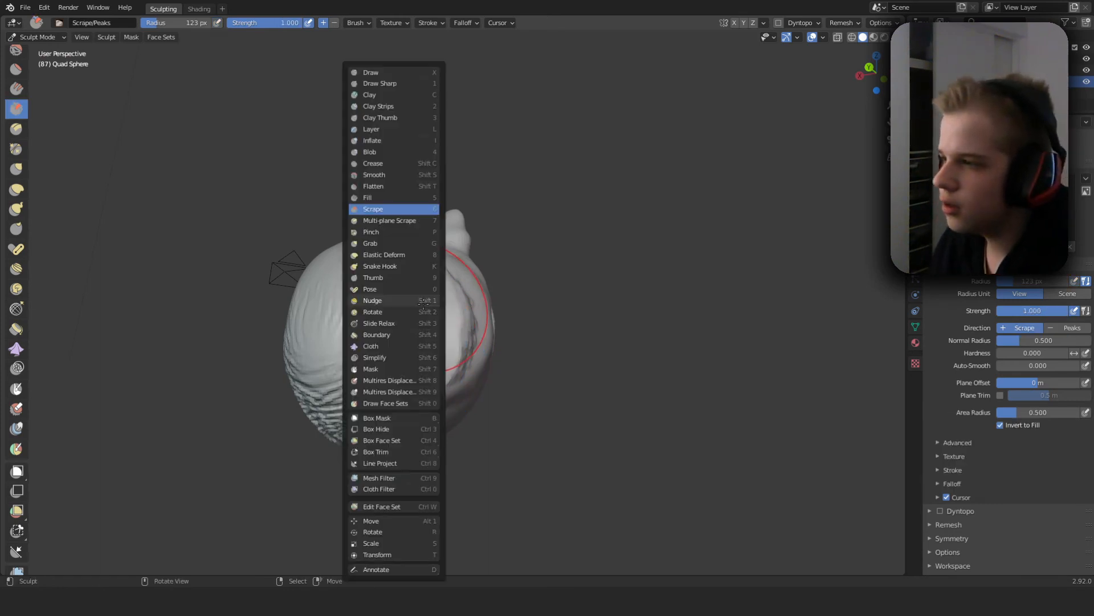
left_click(373, 163)
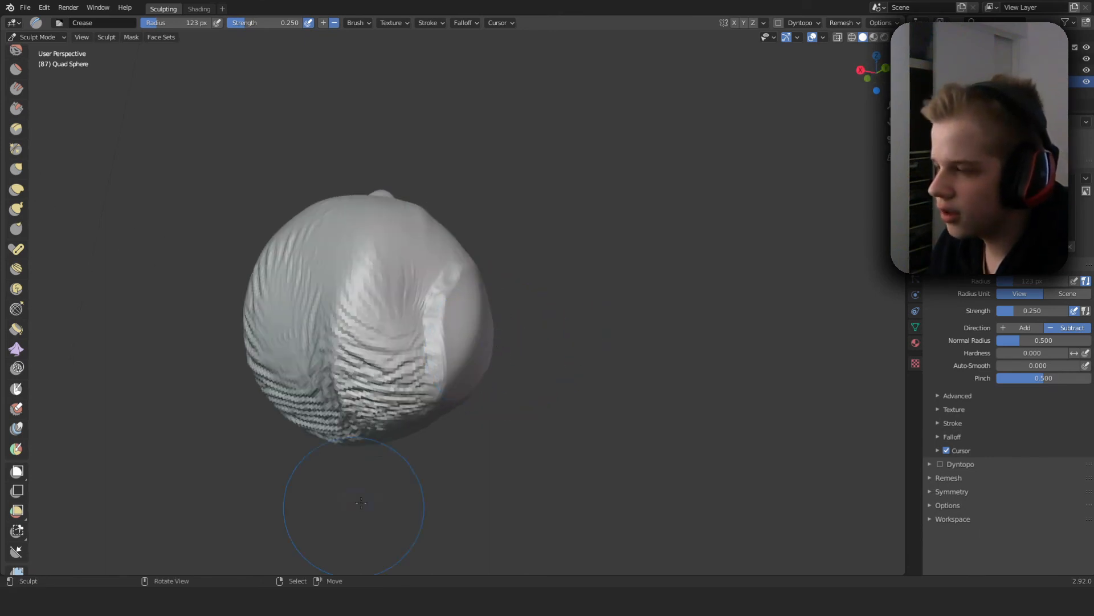
mouse_move(370, 244)
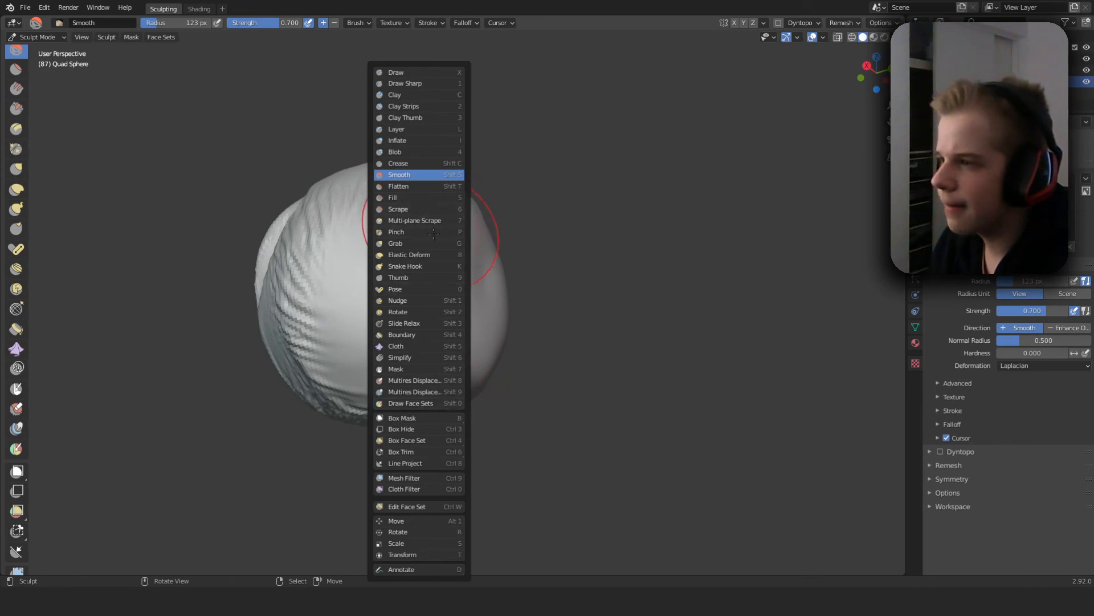
left_click(395, 243)
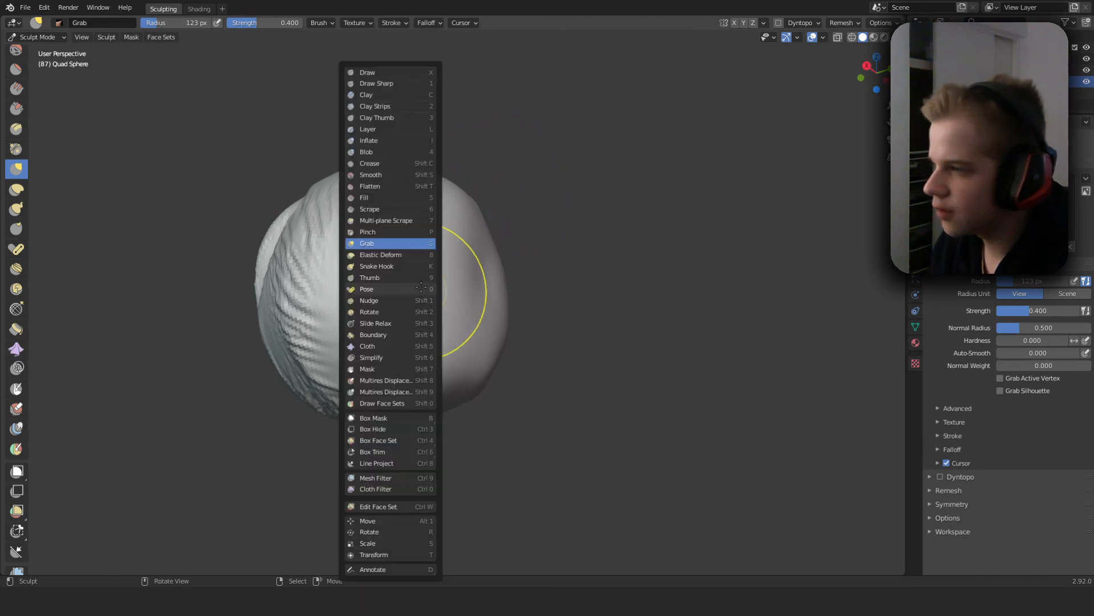
left_click(381, 254)
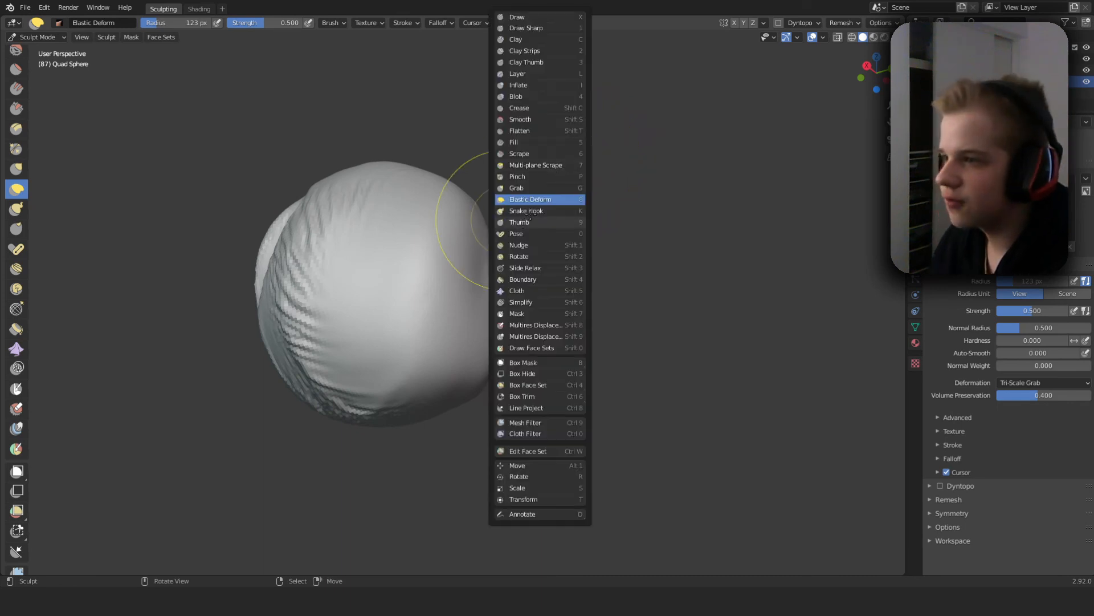
left_click(525, 210)
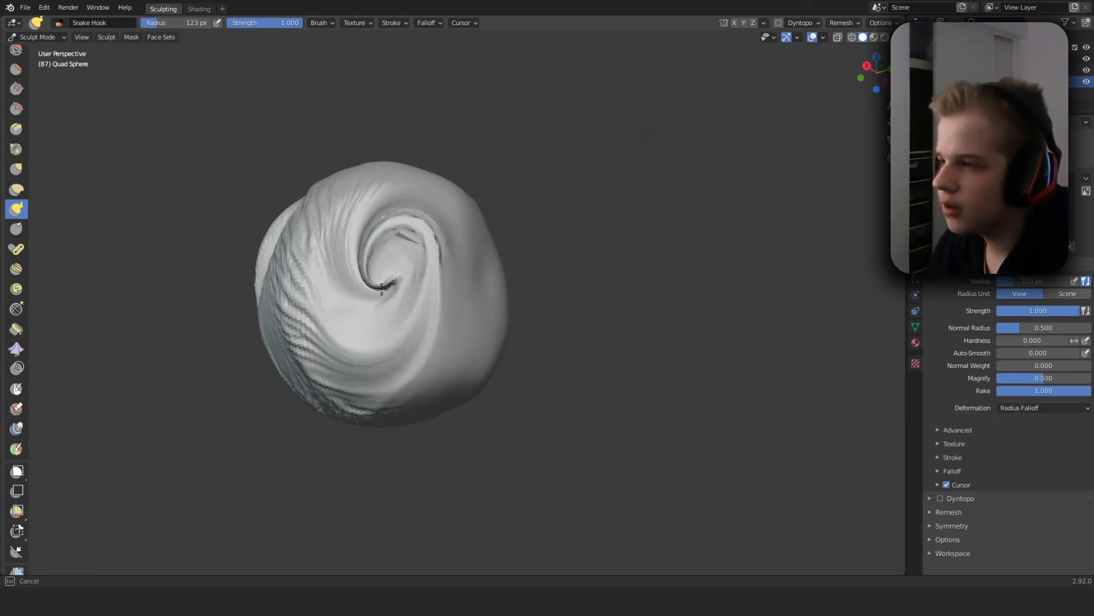
- Inspect the wrinkled side, try the Pose brush, then switch to the Cloth brush
left_click_drag(384, 289, 586, 122)
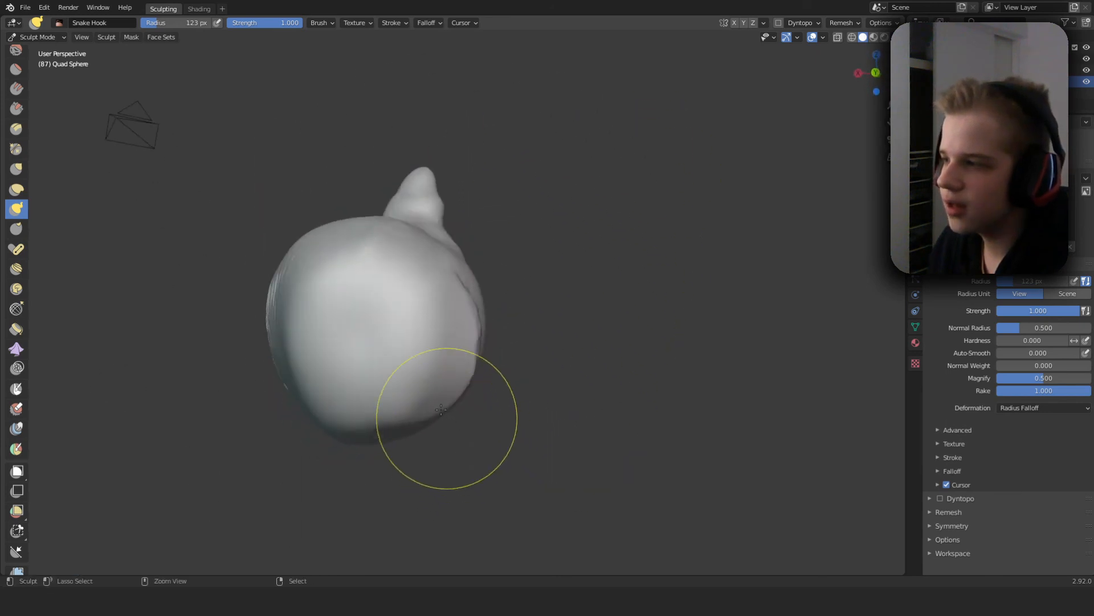
left_click_drag(440, 411, 475, 312)
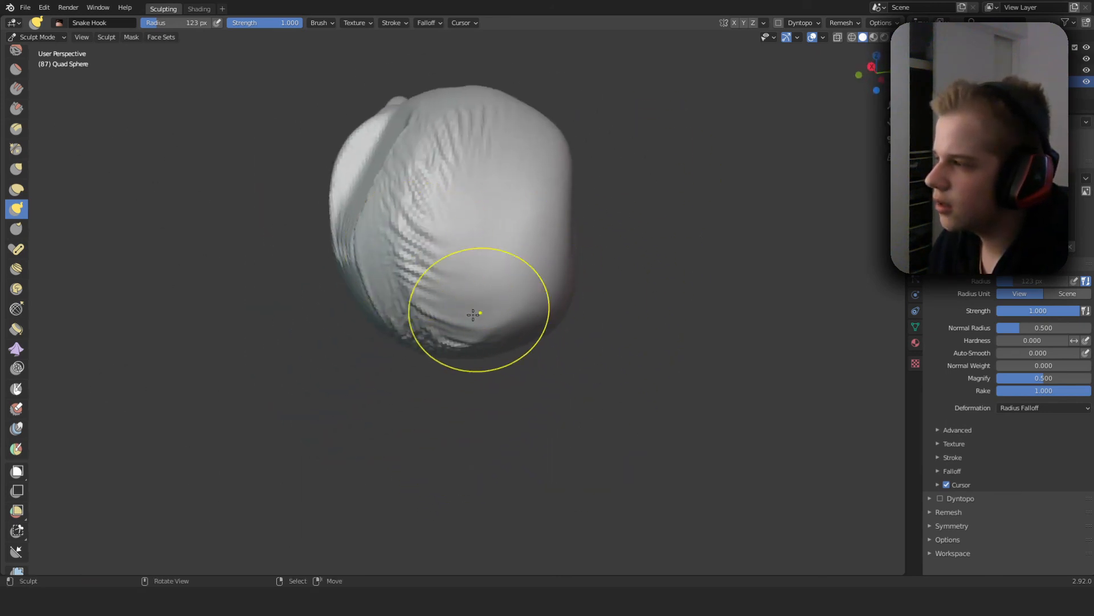
left_click(322, 23)
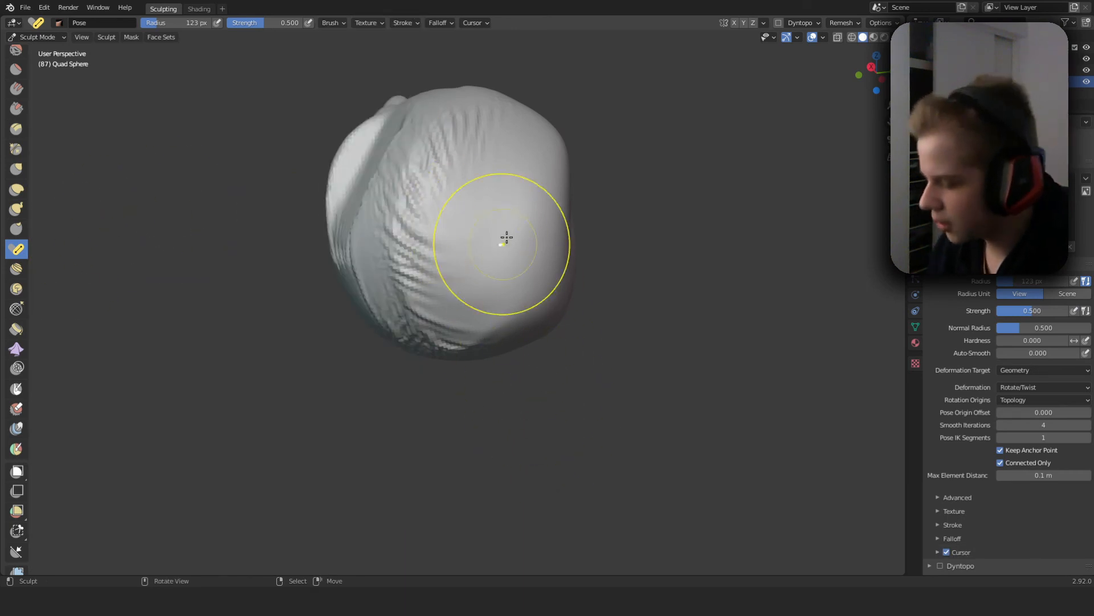
mouse_move(489, 214)
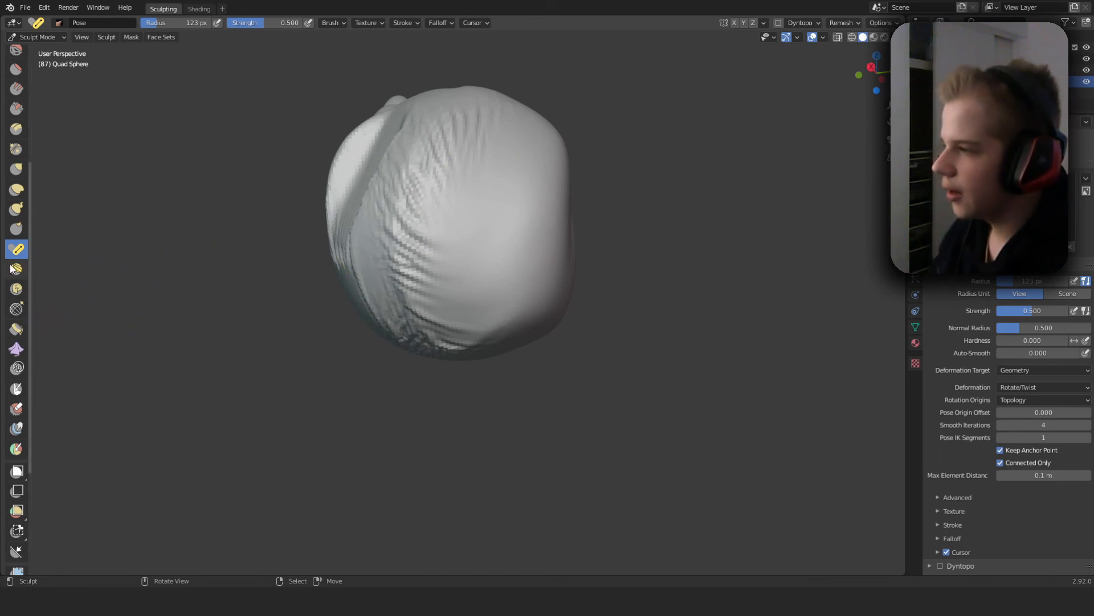
left_click(16, 348)
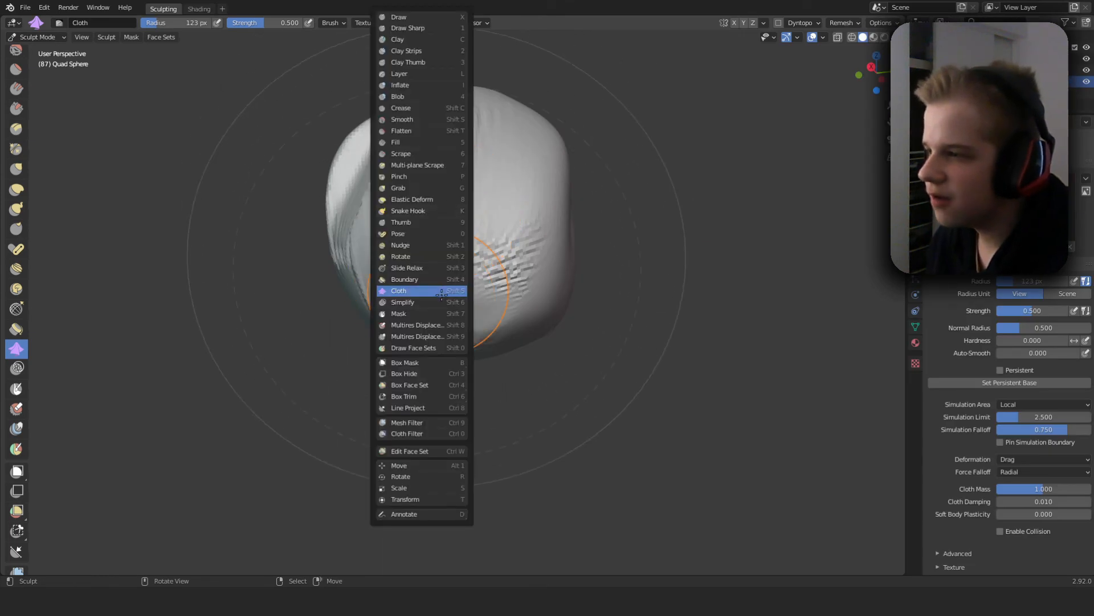
- Activate the Mask brush and turn the sphere to another angle
left_click(405, 280)
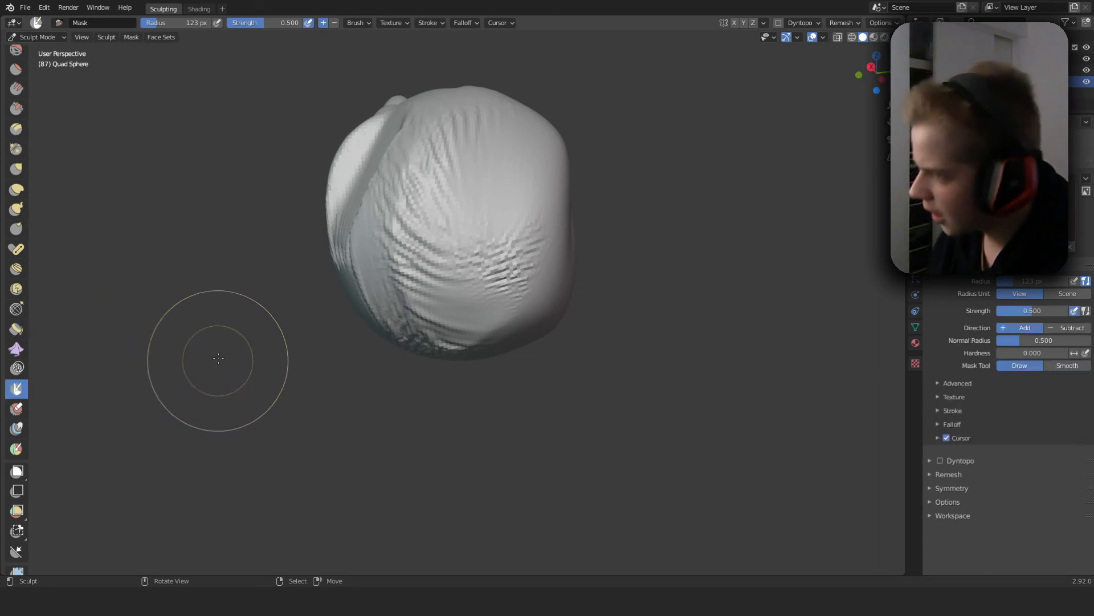
mouse_move(512, 230)
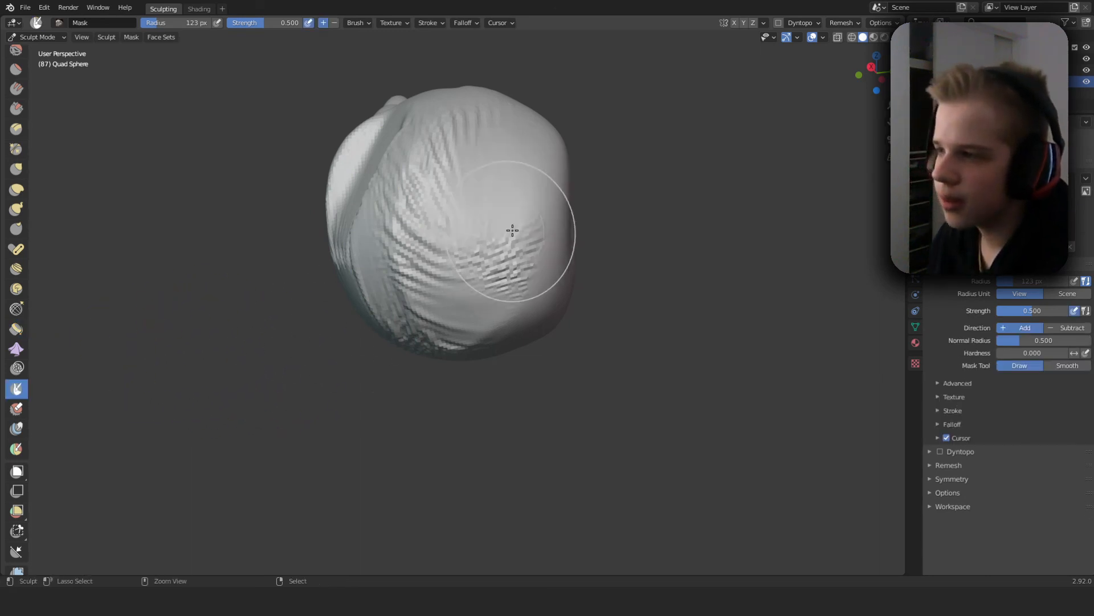
left_click_drag(512, 230, 530, 233)
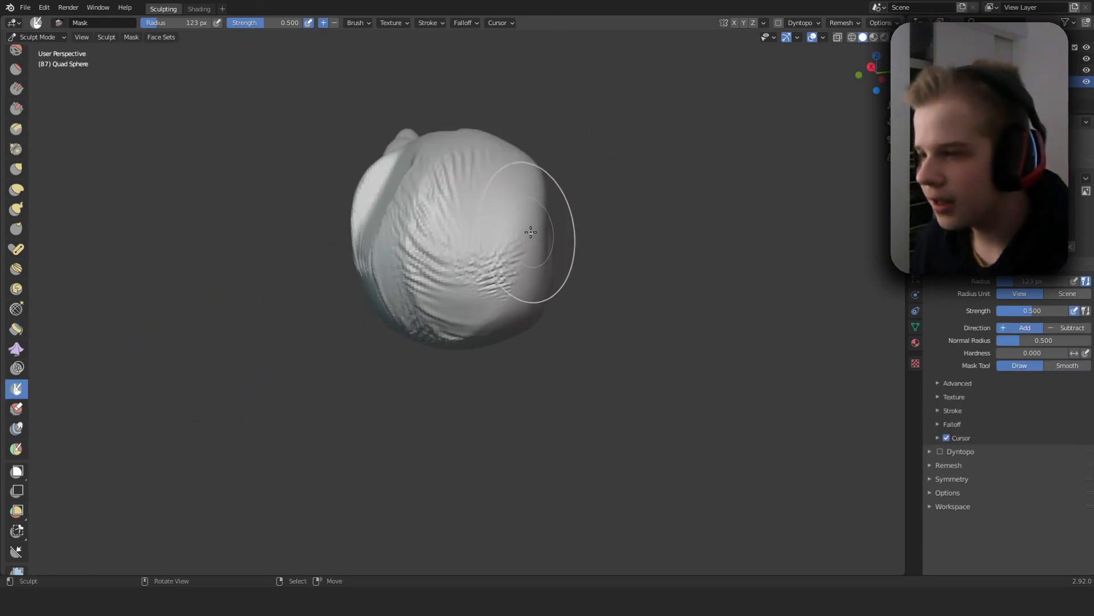